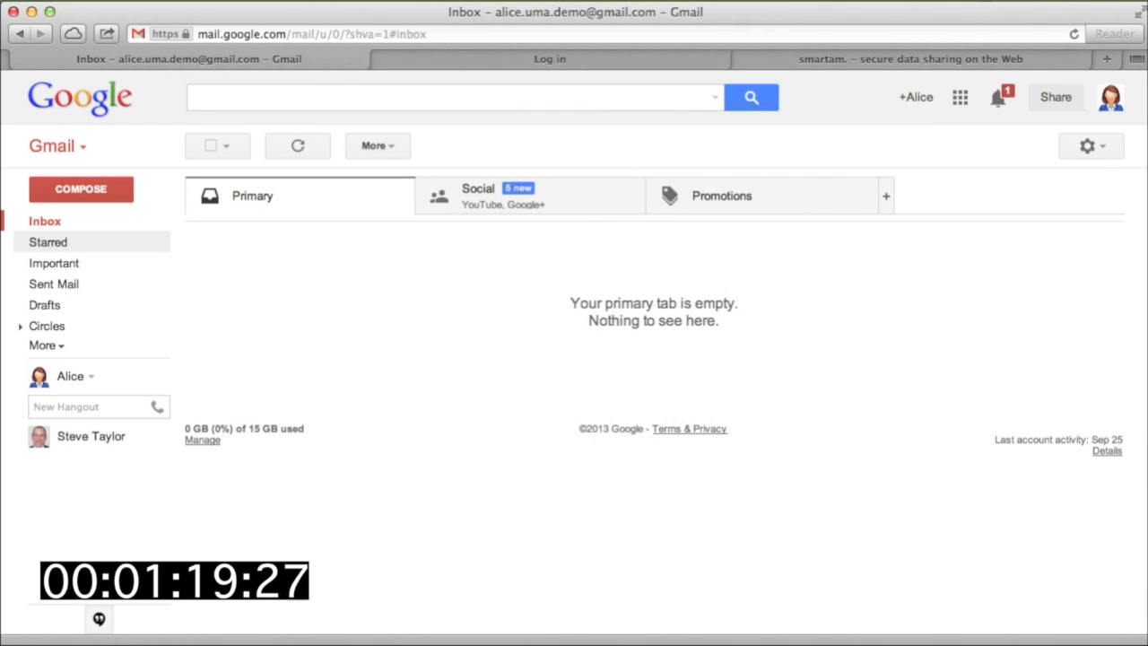
# Switch from the Gmail inbox to the SmartPDS personal data vault page
pyautogui.click(552, 59)
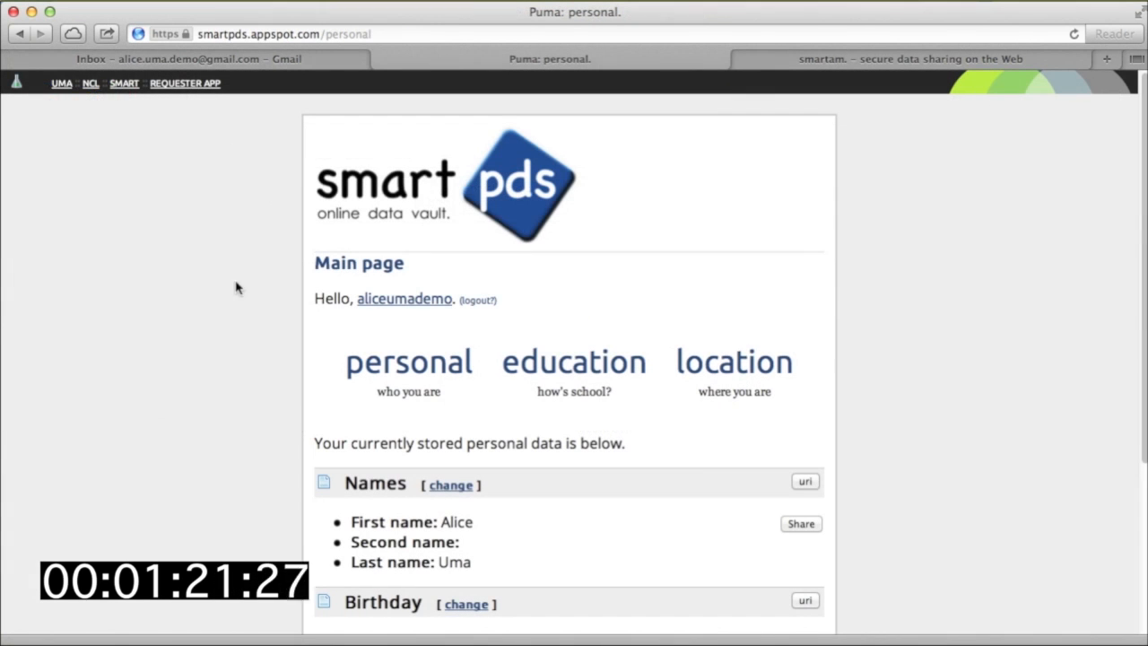
# Edit the stored name to add 'Lenina' as the middle name and submit it
pyautogui.click(450, 485)
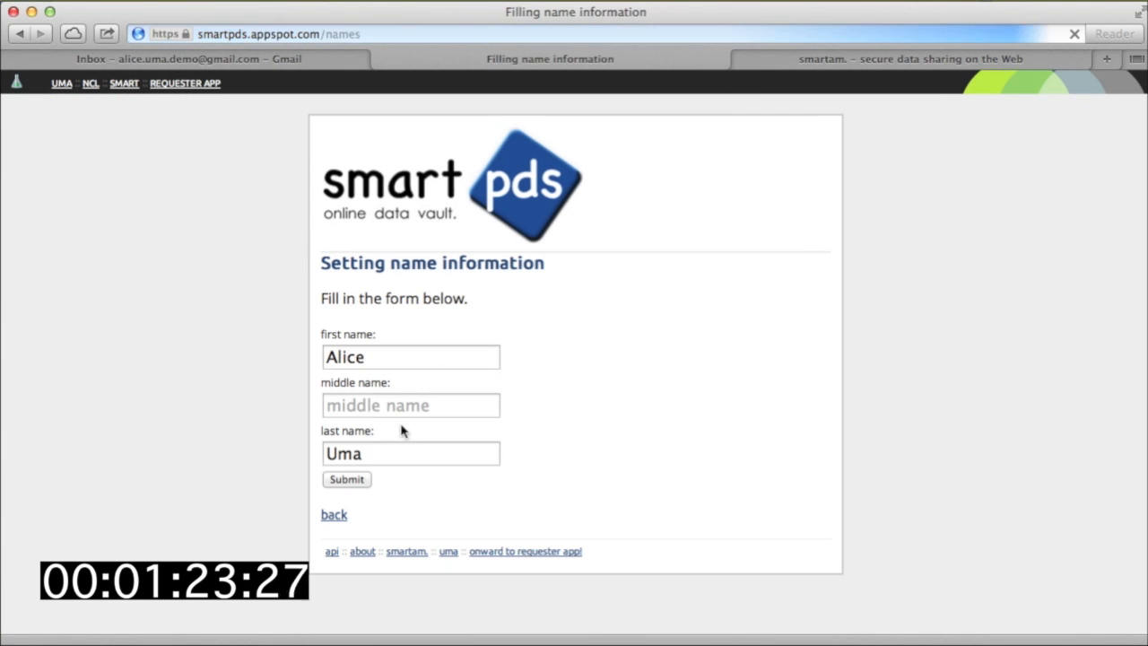
pyautogui.write('Lenina')
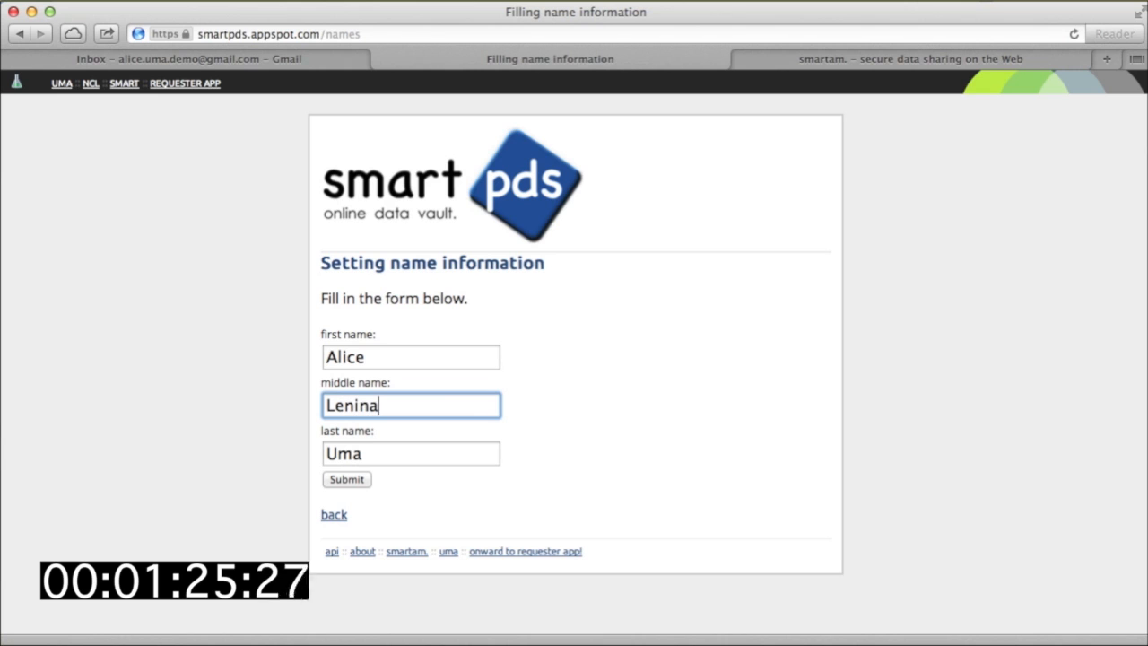
pyautogui.click(346, 481)
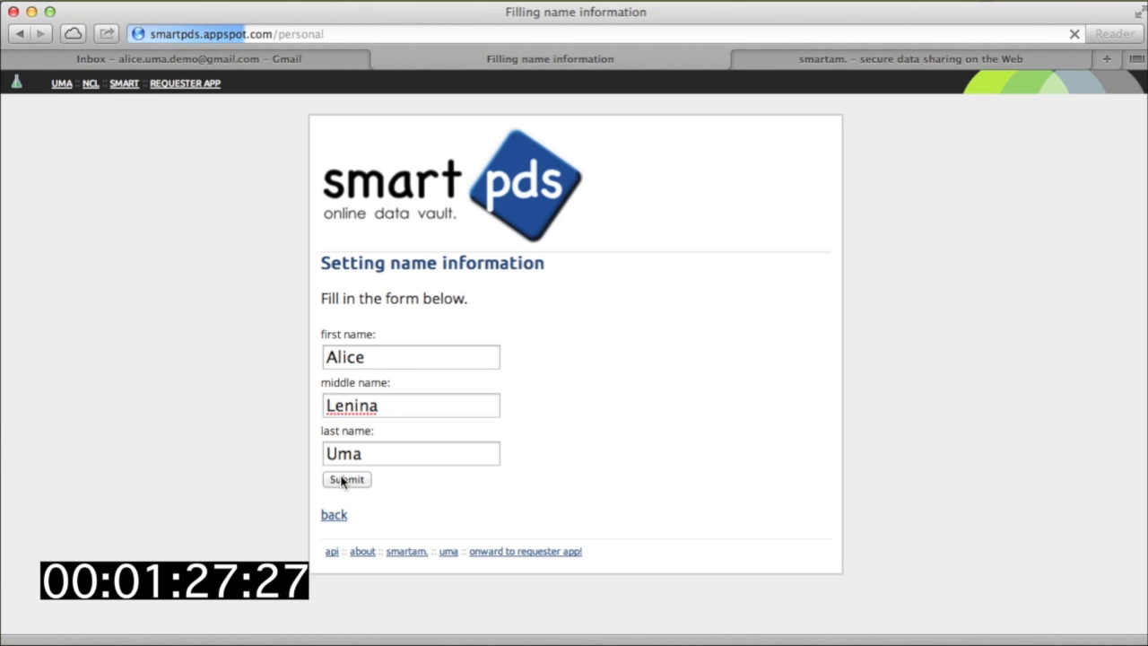
pyautogui.click(345, 481)
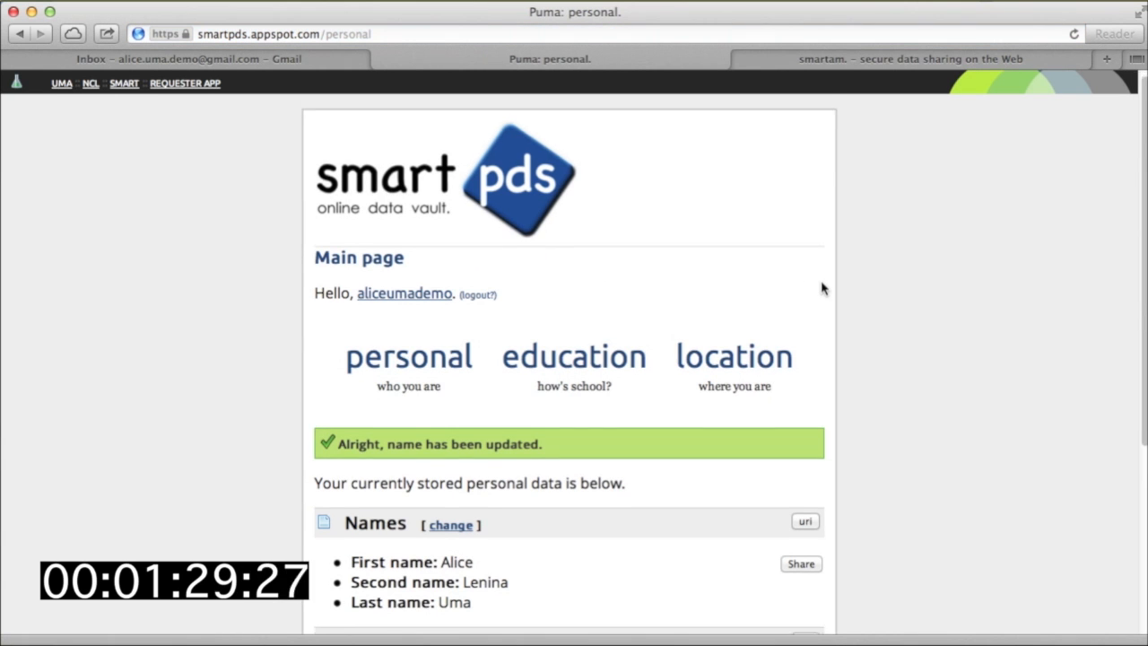
# Review the UC Davis education data and the location data, ending back on education
pyautogui.scroll(-3)
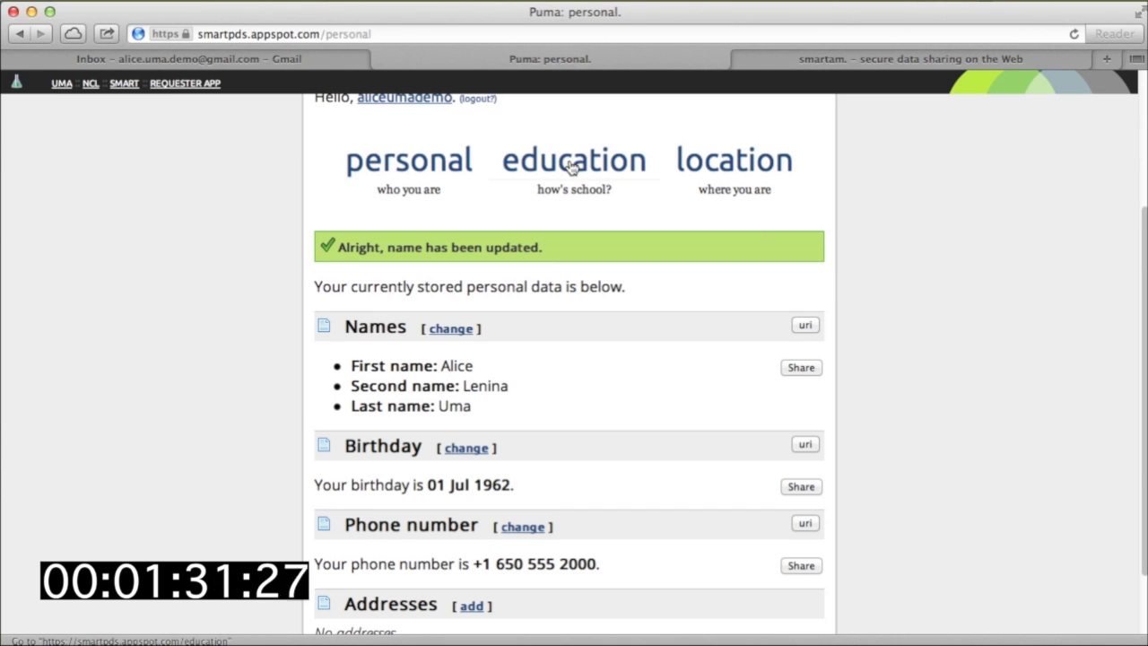
pyautogui.click(575, 160)
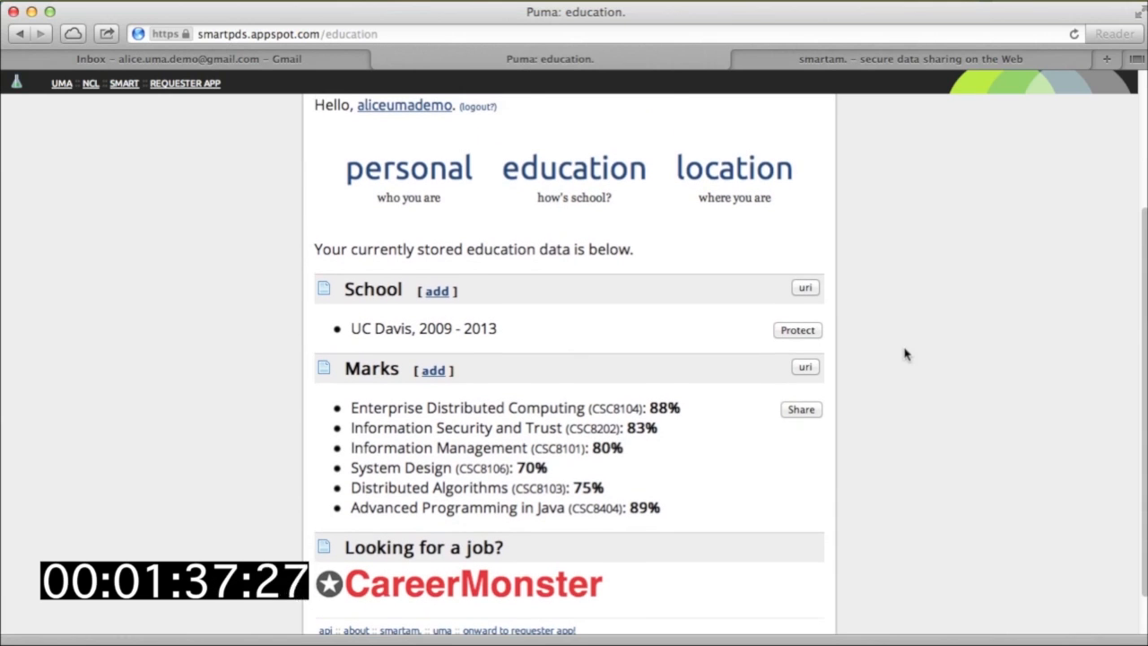
pyautogui.click(736, 169)
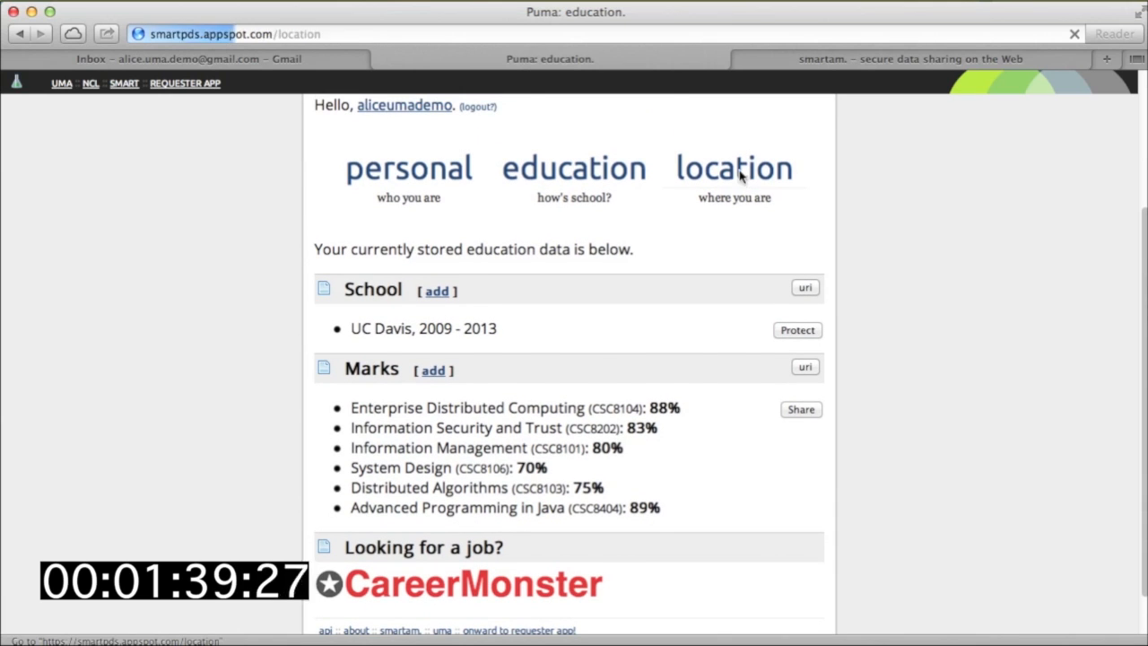
pyautogui.click(733, 168)
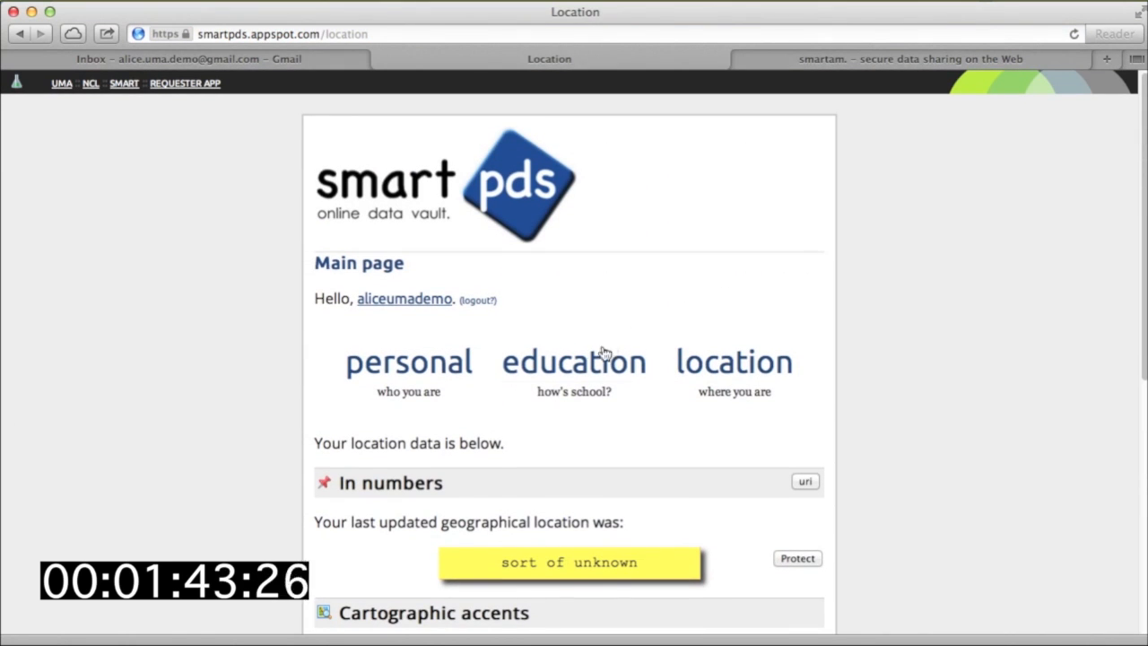
pyautogui.click(574, 362)
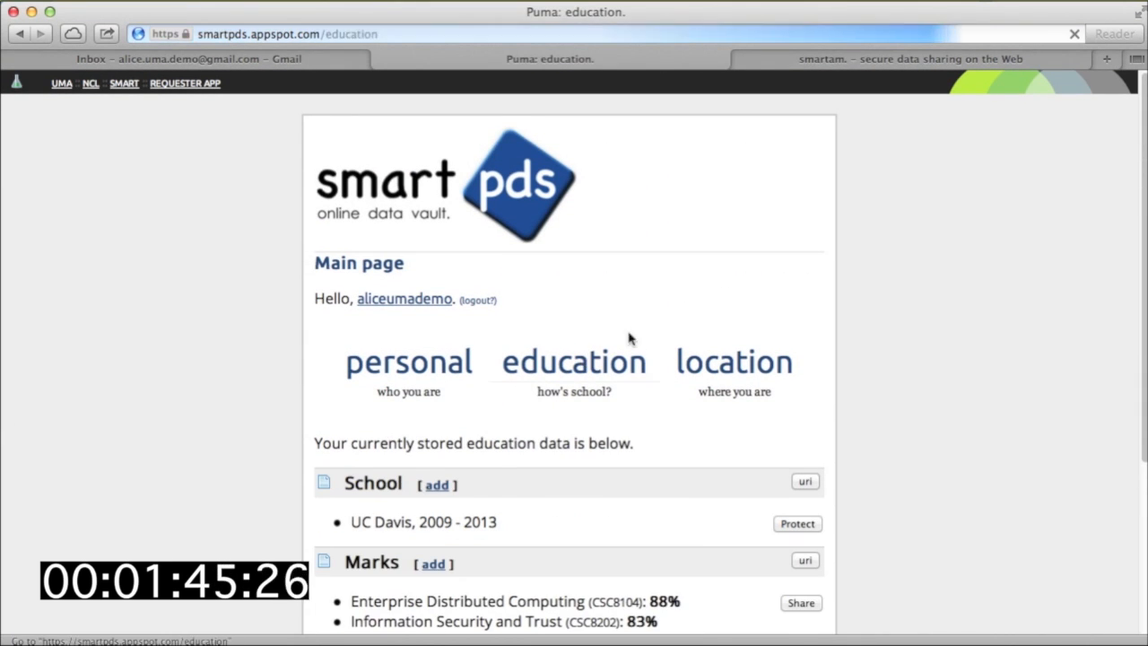
pyautogui.scroll(-3)
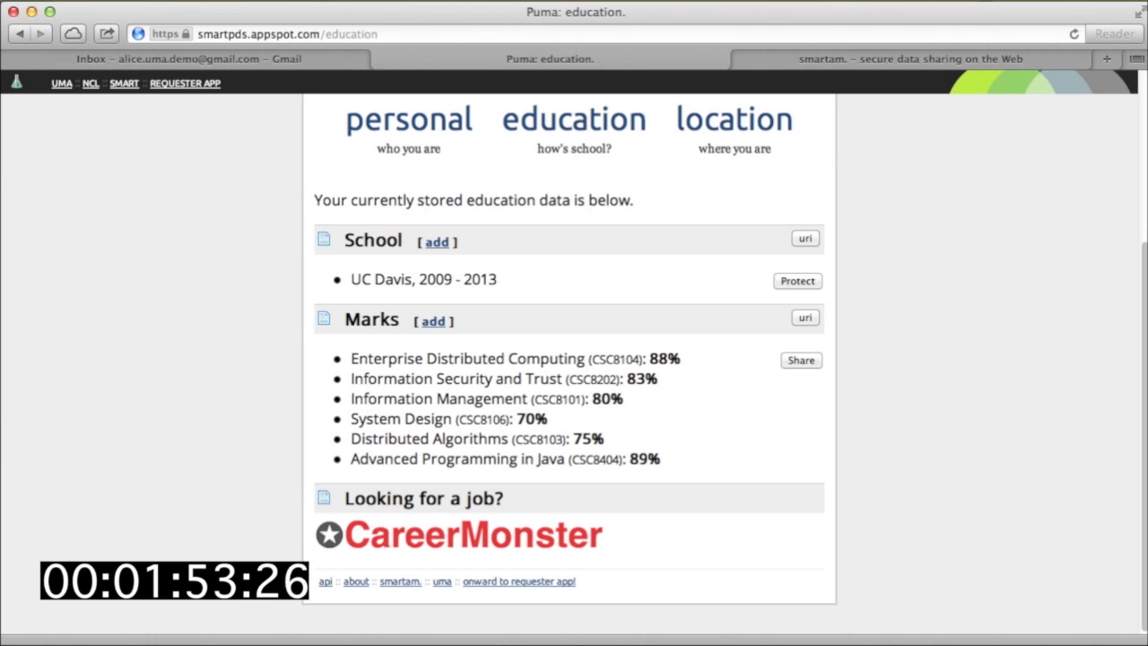
pyautogui.moveTo(974, 239)
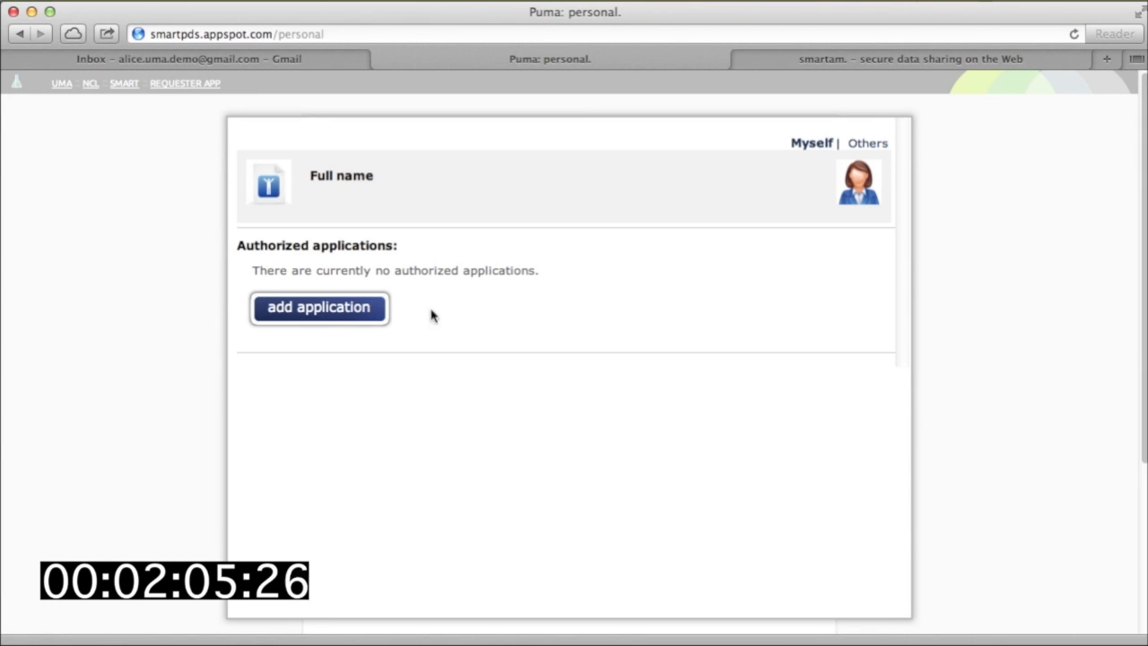
# Add Career Monster with Read access to the full name and check its permissions
pyautogui.click(320, 308)
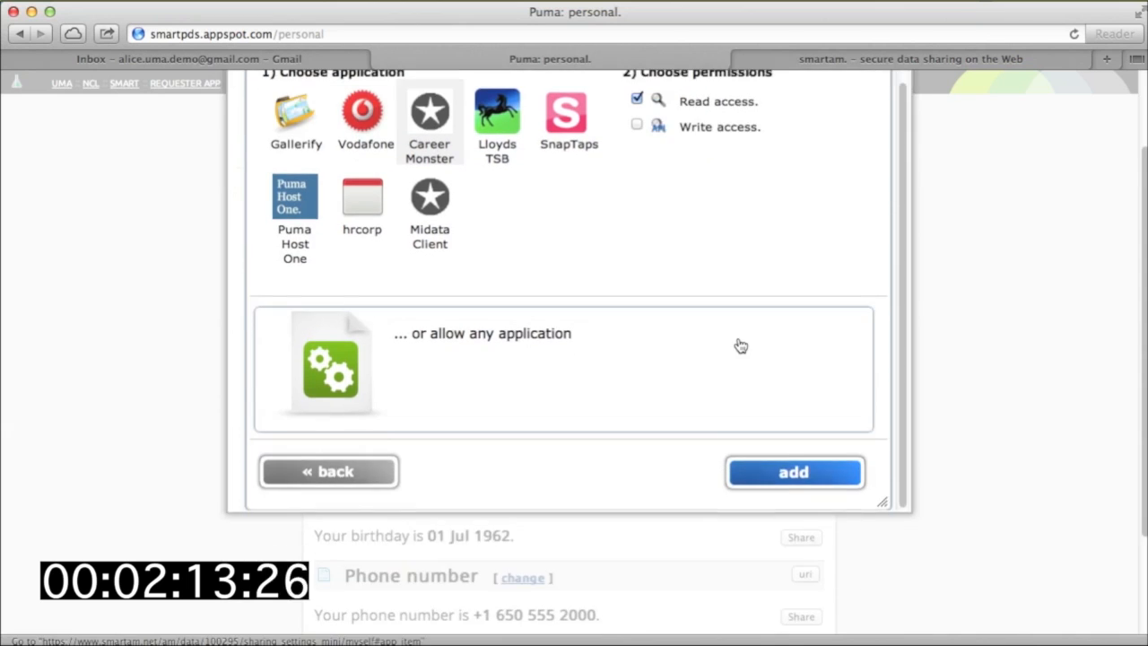
pyautogui.click(795, 472)
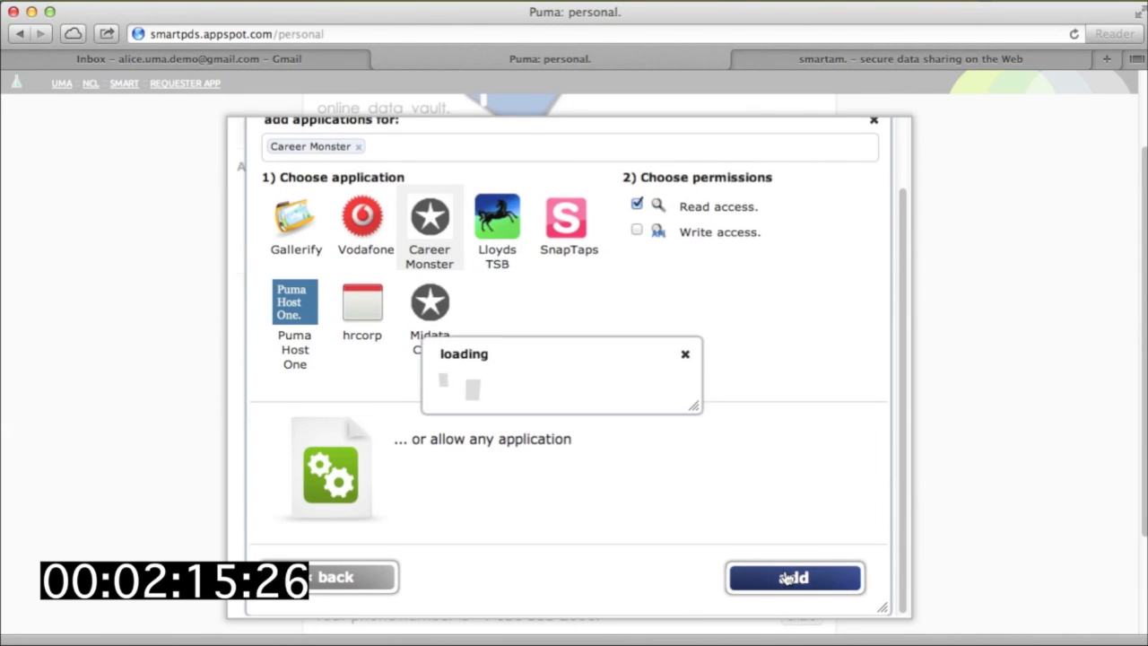
pyautogui.click(794, 578)
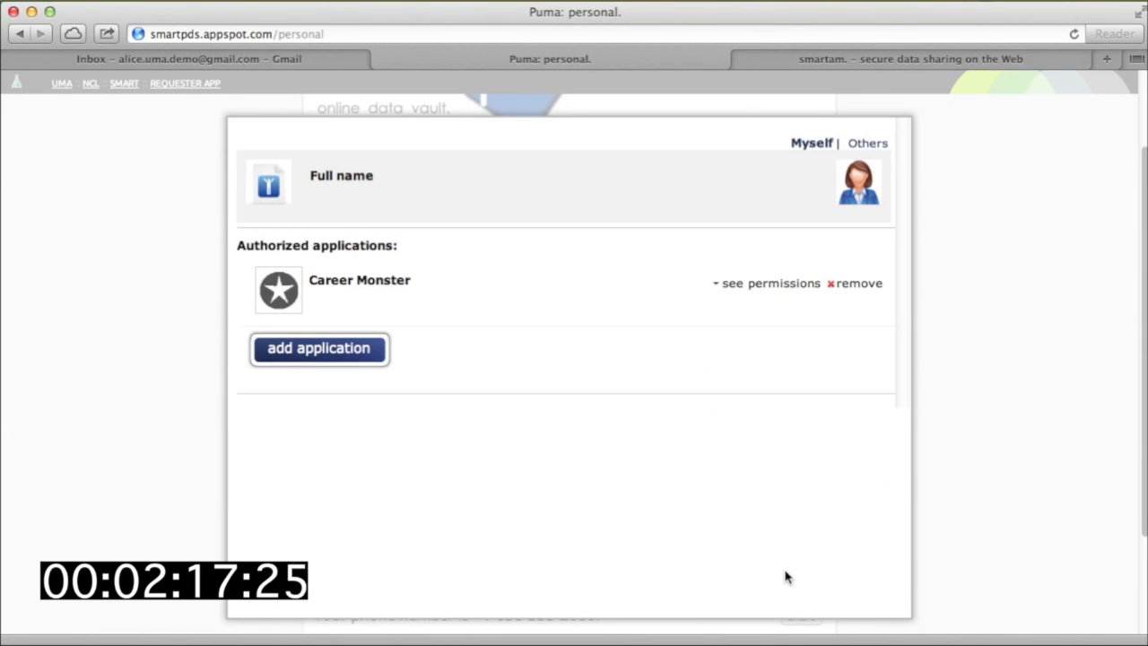
pyautogui.click(768, 284)
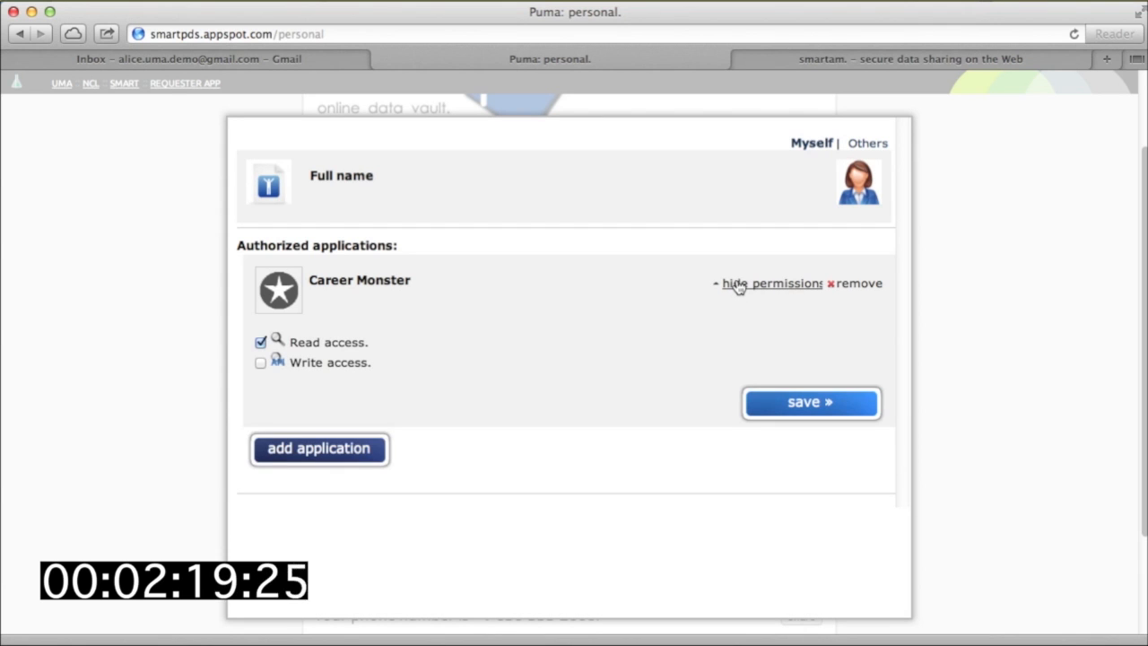
pyautogui.click(768, 283)
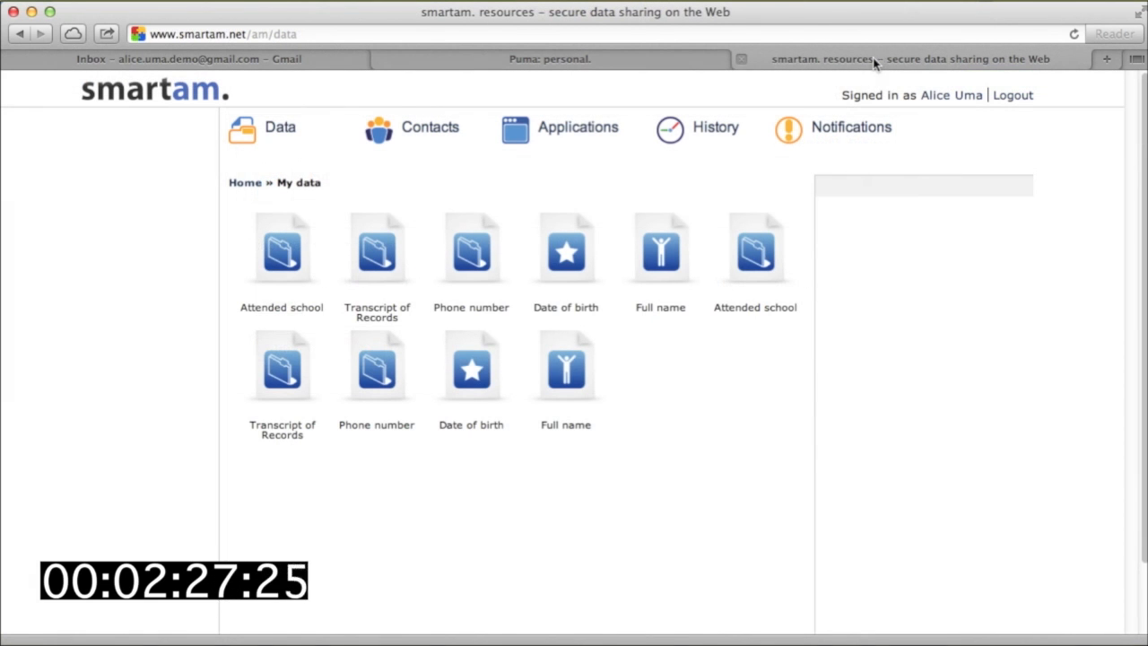
pyautogui.moveTo(660, 253)
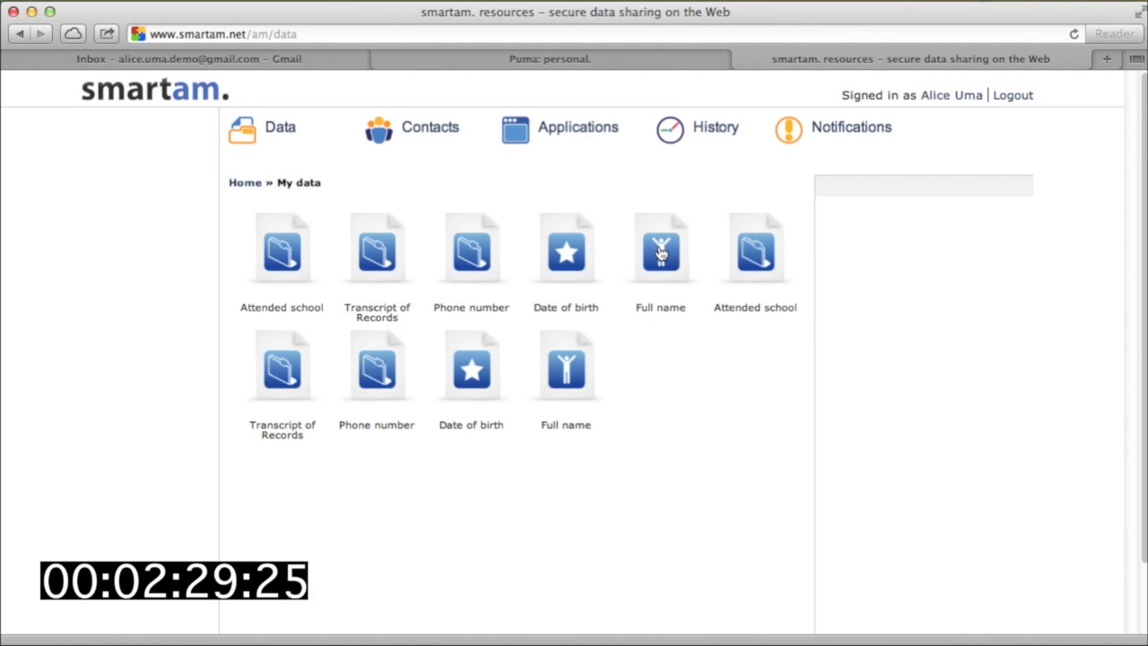
pyautogui.click(660, 252)
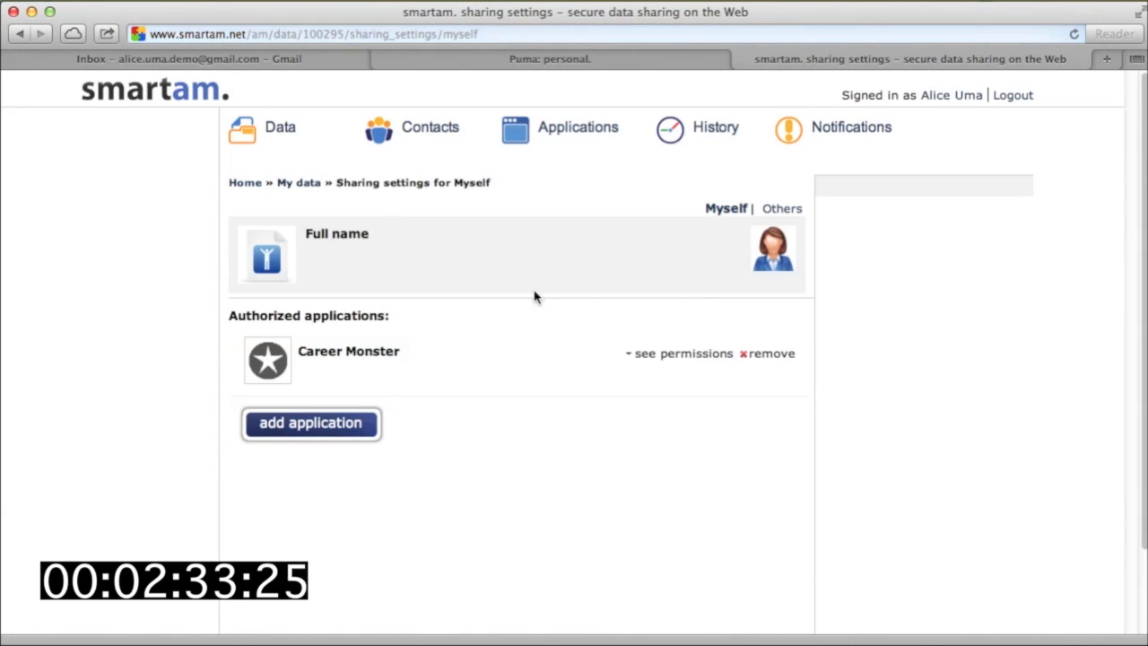
pyautogui.click(682, 354)
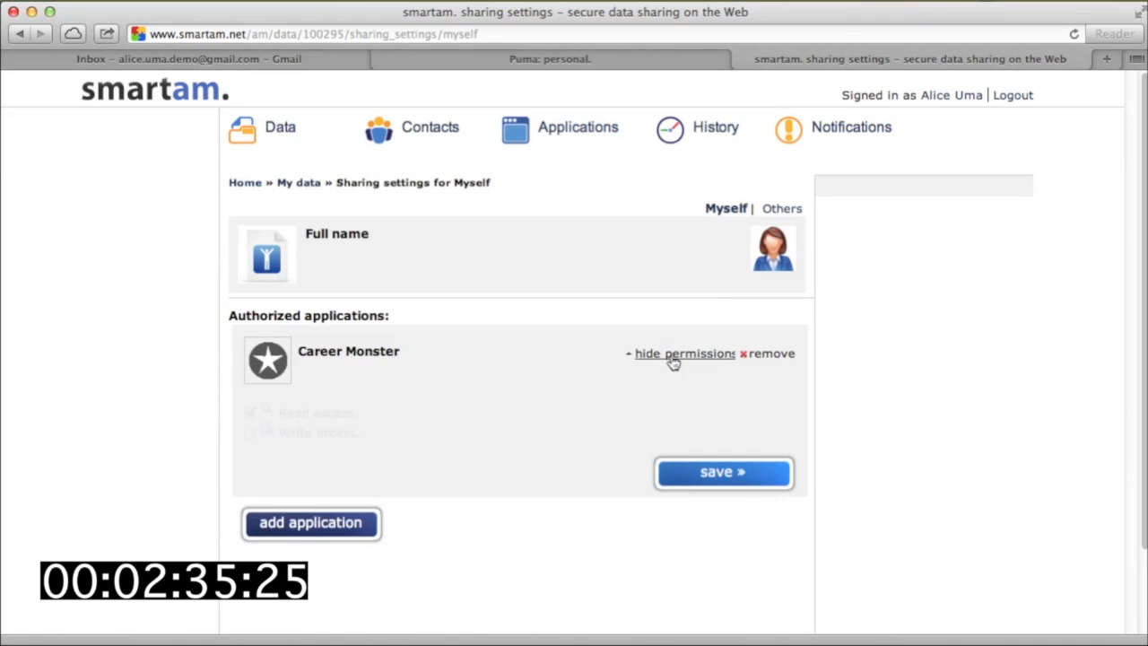
pyautogui.click(682, 353)
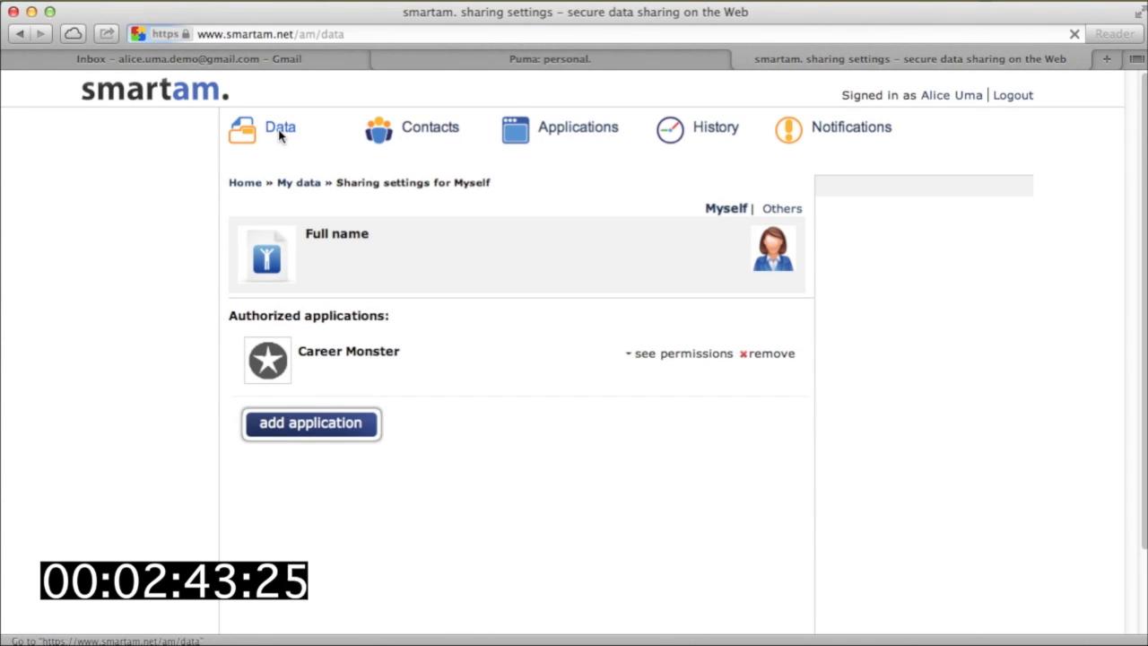
pyautogui.click(279, 127)
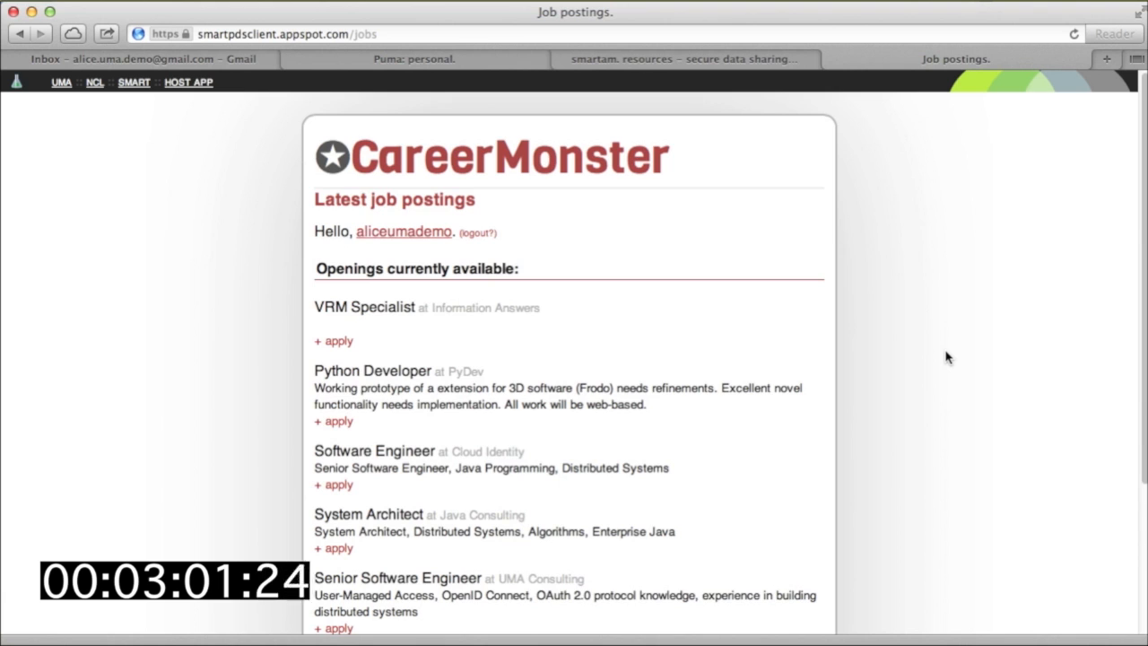
# Apply for the Senior Software Engineer posting at UMA Consulting
pyautogui.scroll(-3)
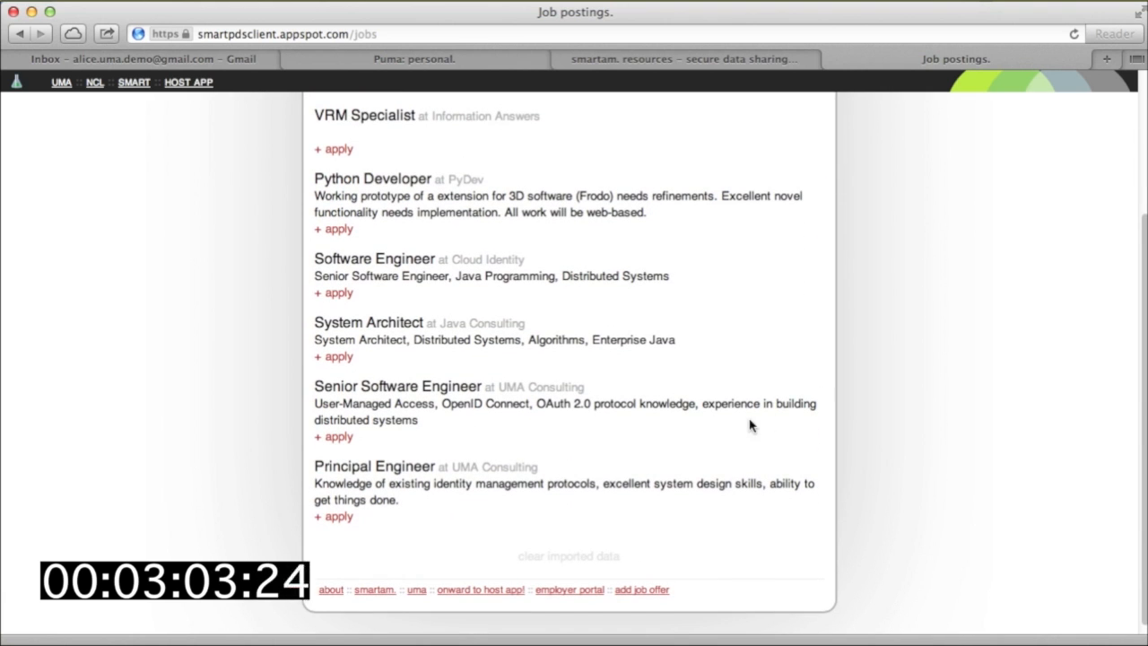
pyautogui.moveTo(334, 438)
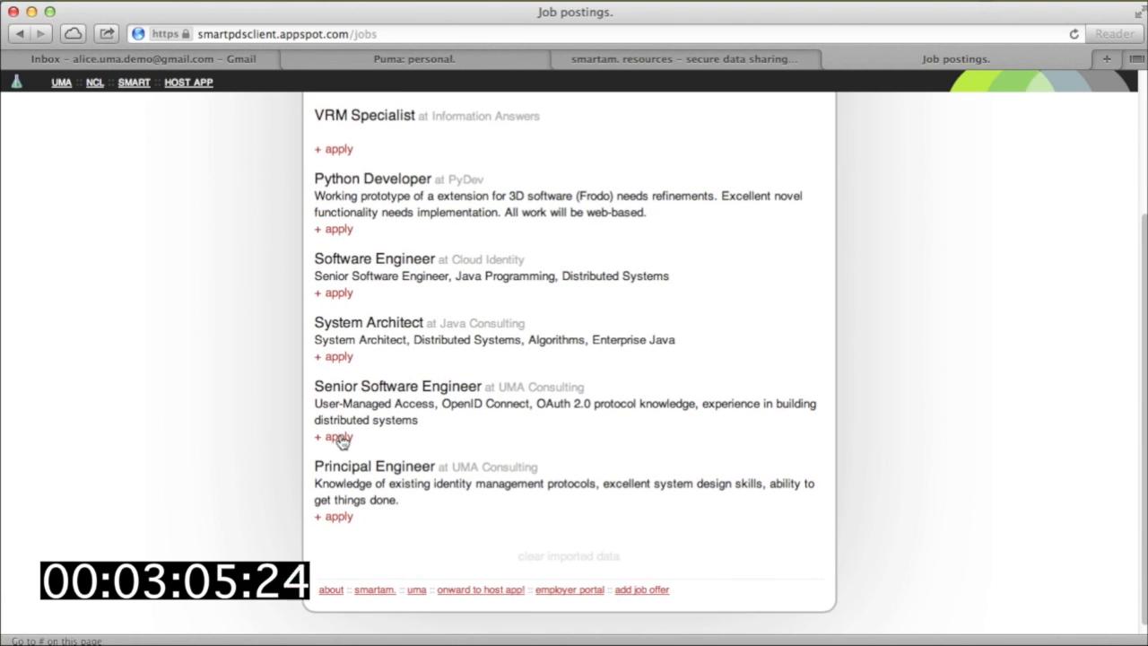
pyautogui.click(334, 438)
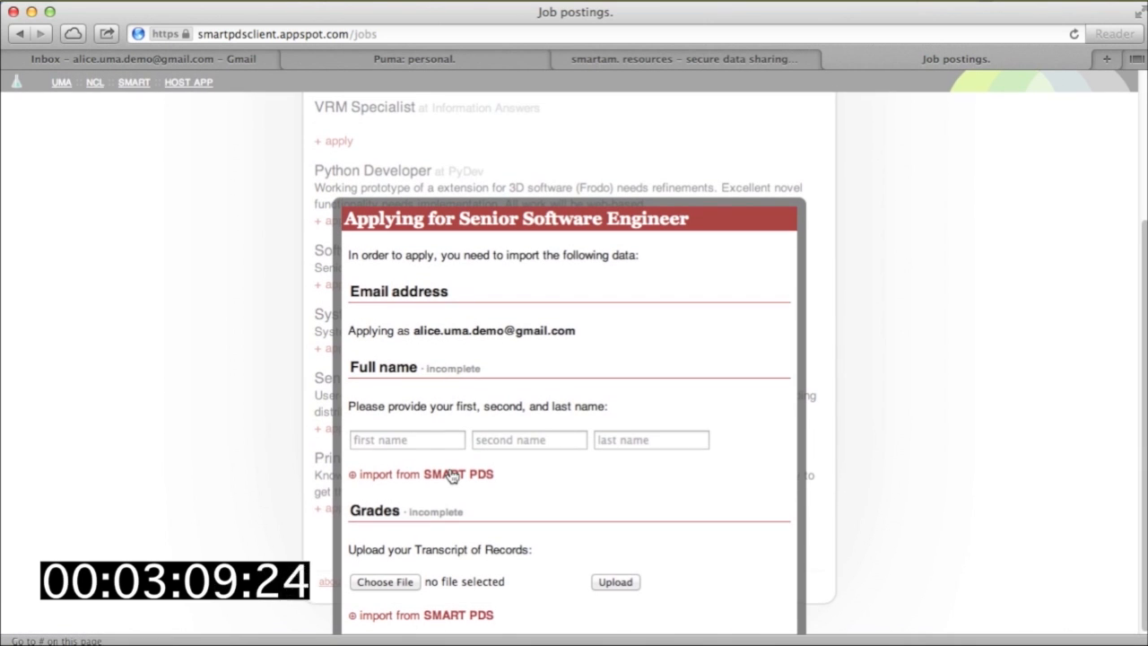
# Import full name and transcript grades from SMART PDS and submit the application
pyautogui.click(452, 474)
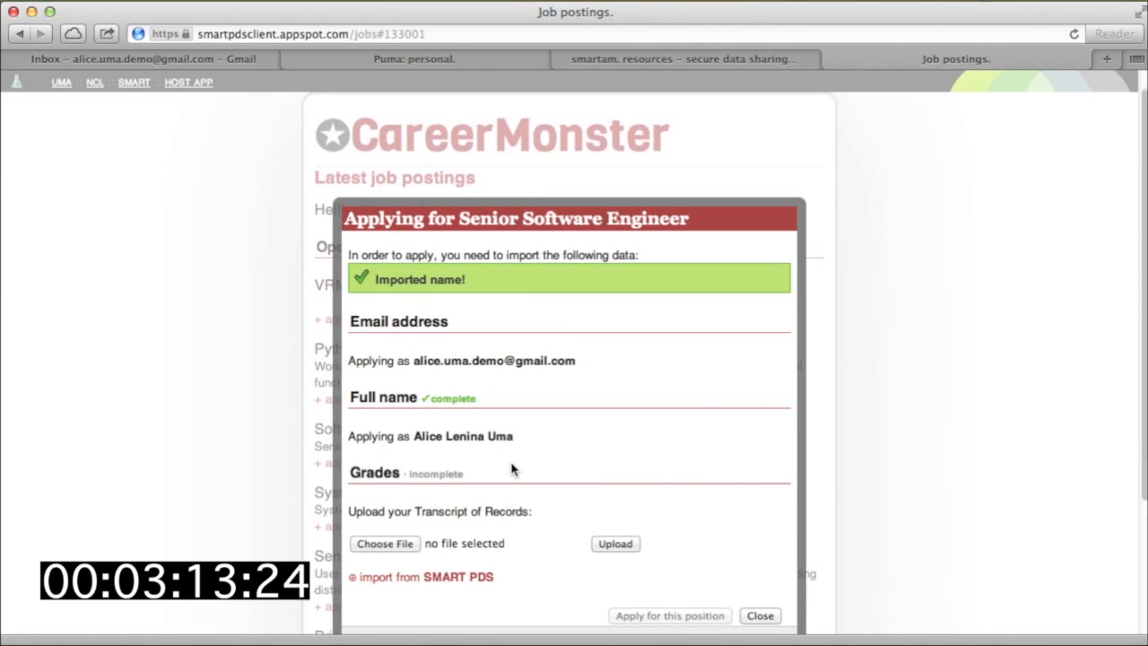
pyautogui.moveTo(523, 438)
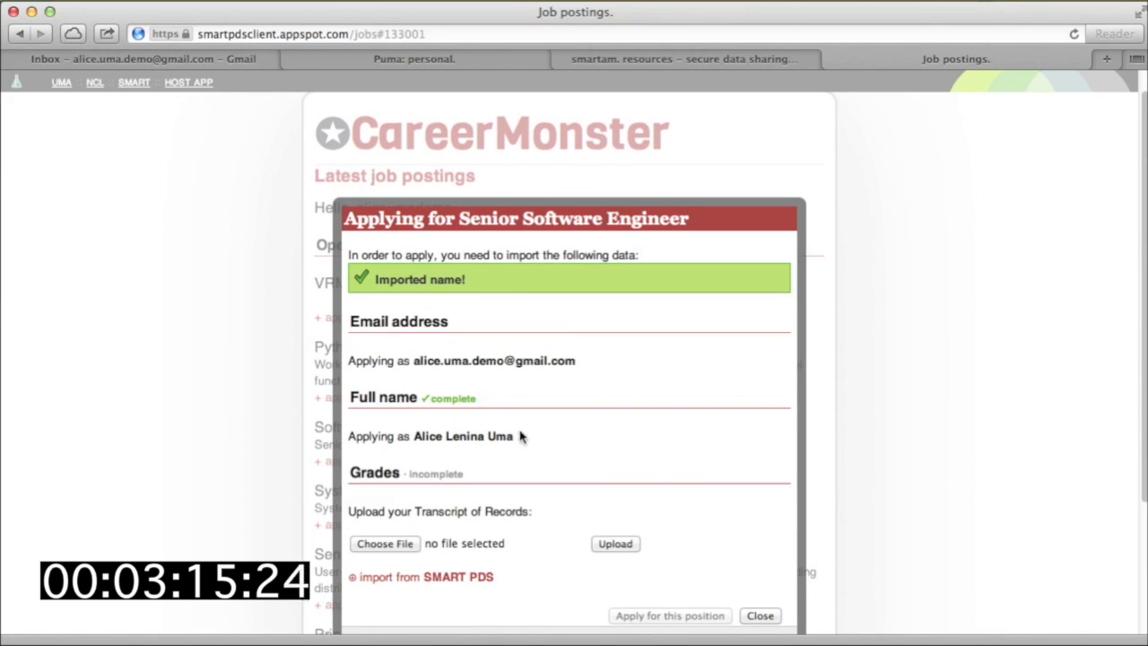
pyautogui.moveTo(553, 454)
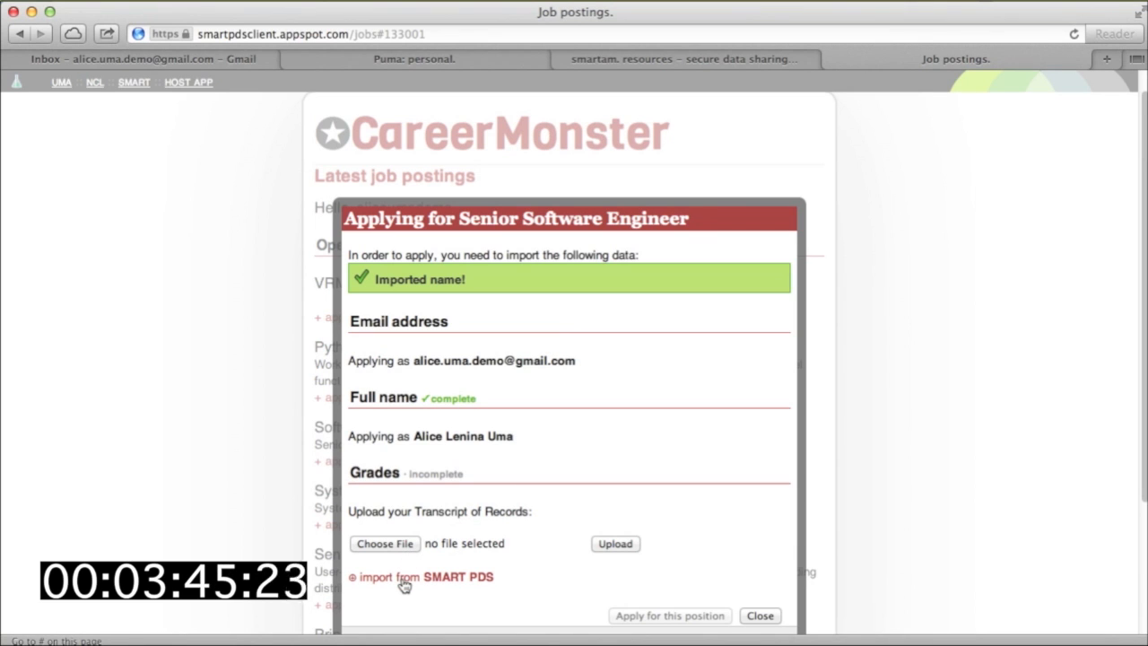
pyautogui.click(420, 578)
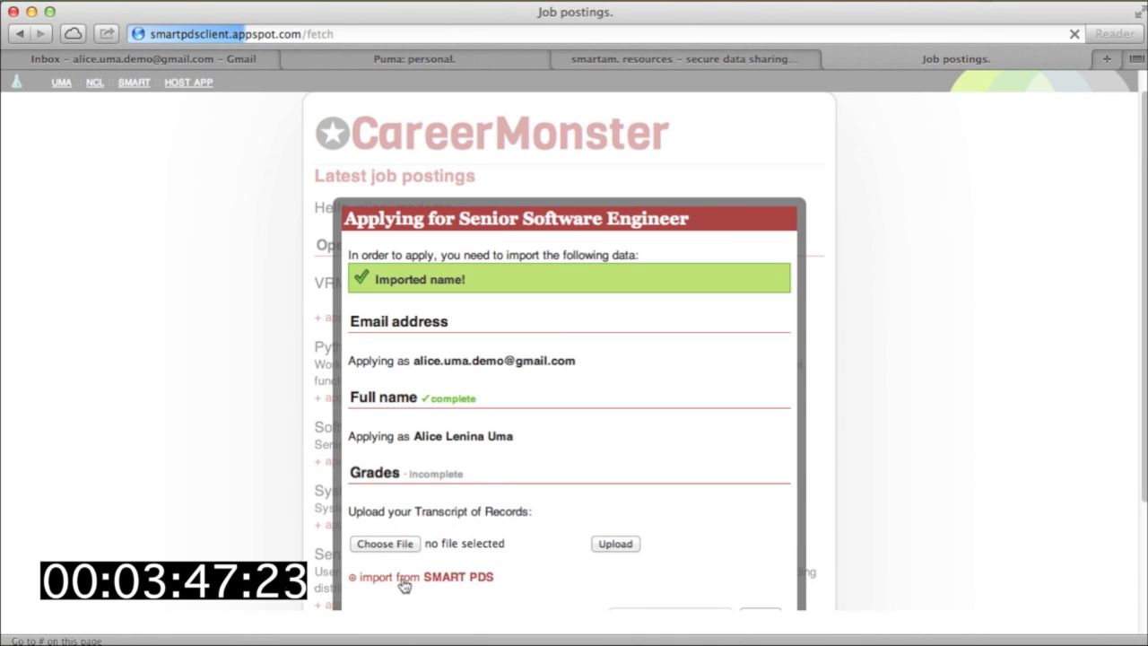
pyautogui.click(413, 578)
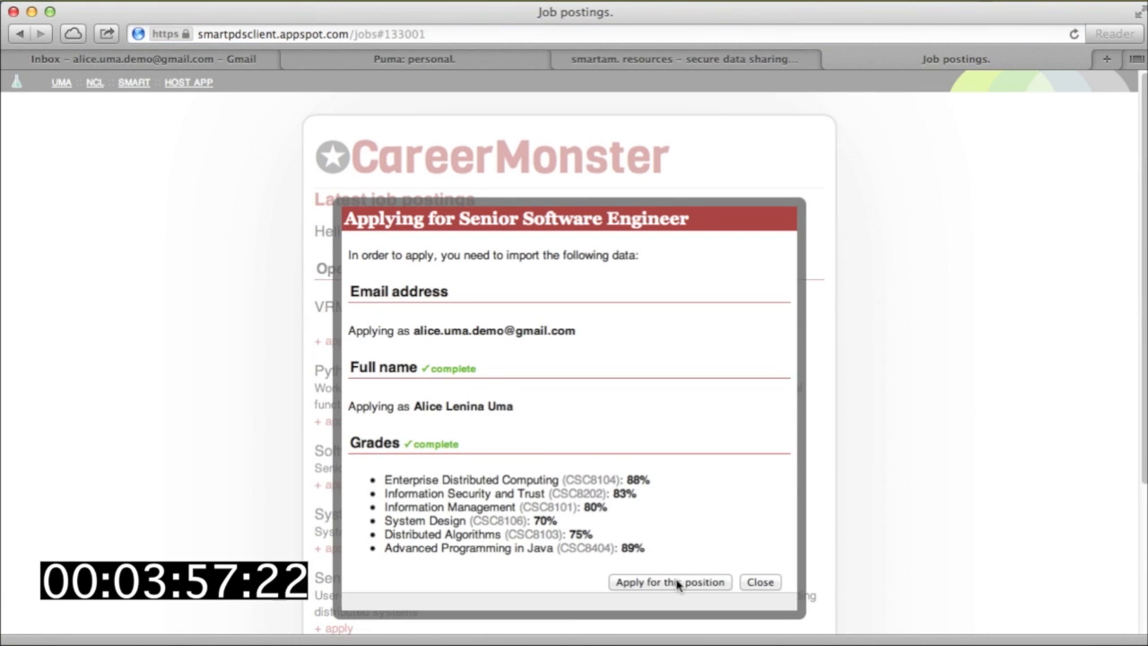
pyautogui.click(671, 582)
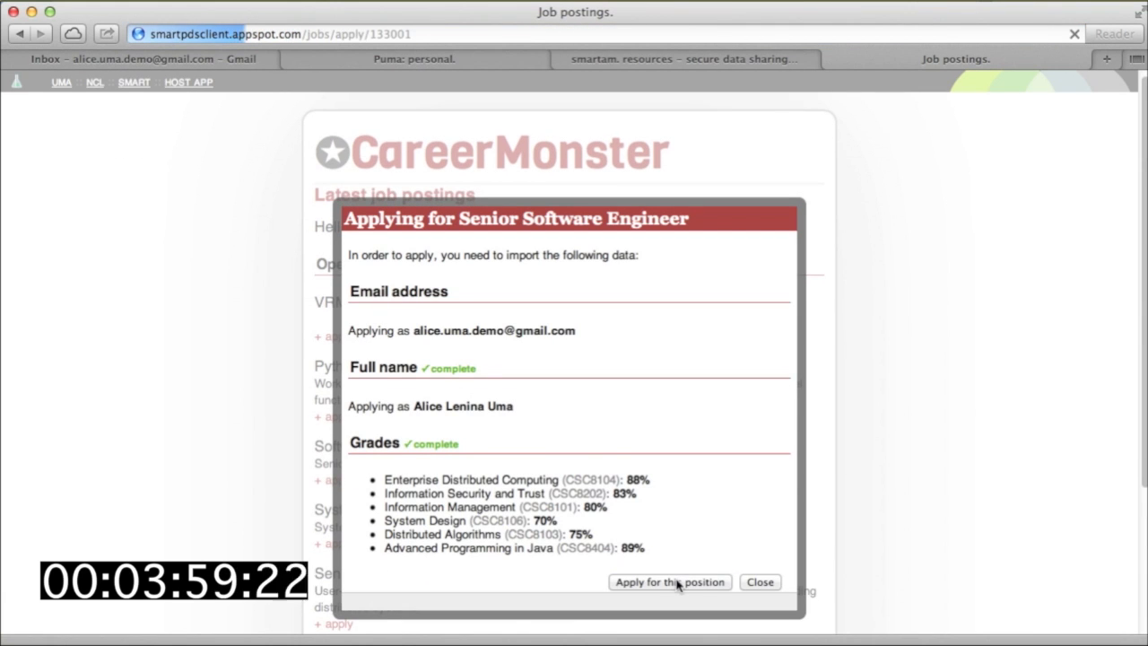
pyautogui.click(669, 581)
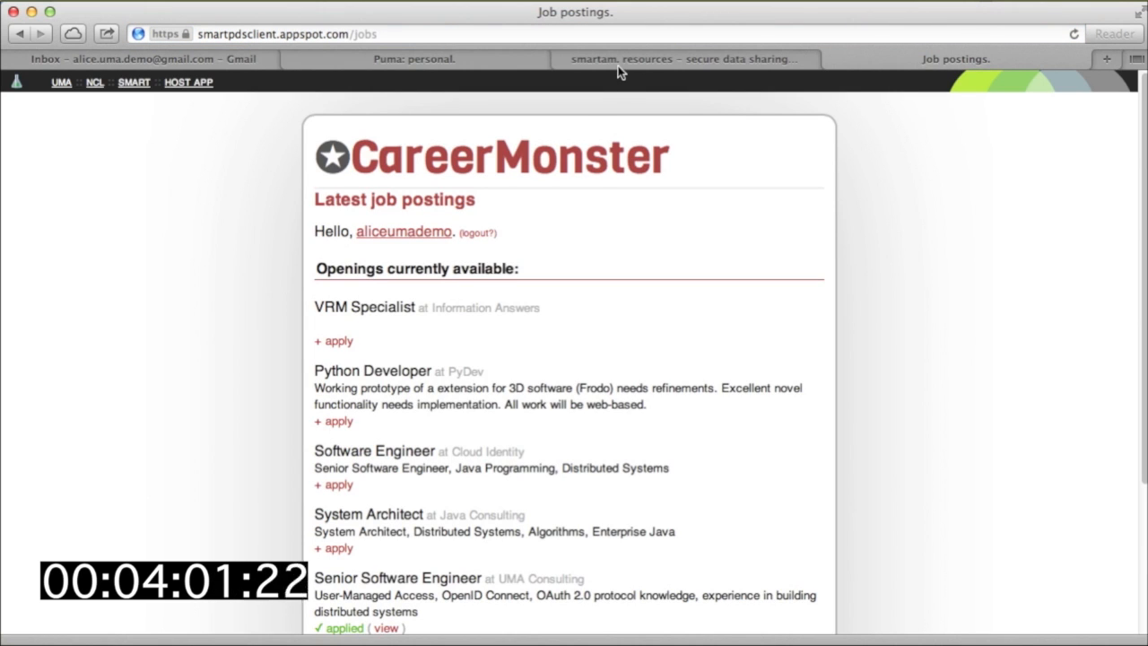
# In SmartAM, view the Transcript of Records sharing settings listing Career Monster
pyautogui.click(684, 57)
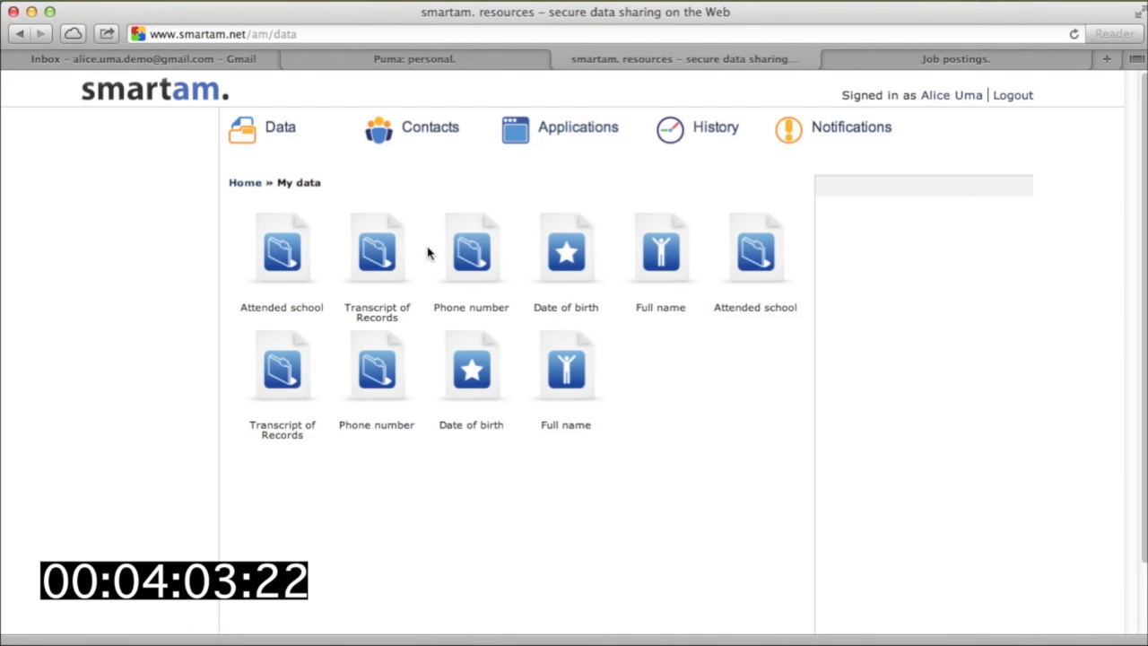
pyautogui.click(377, 250)
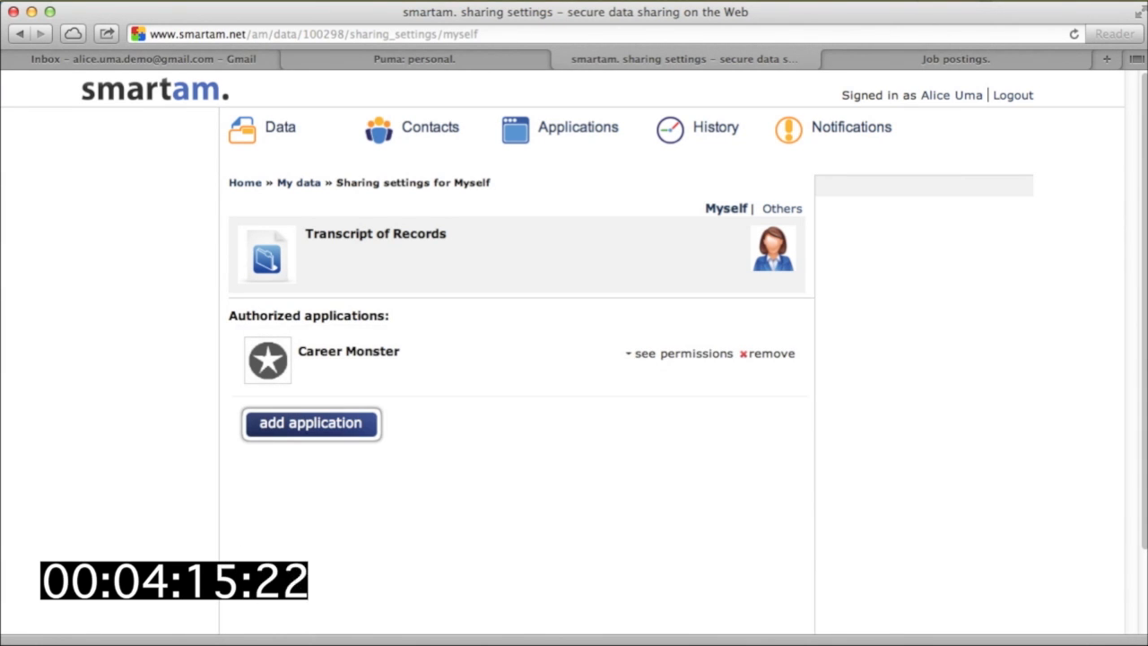
pyautogui.moveTo(826, 21)
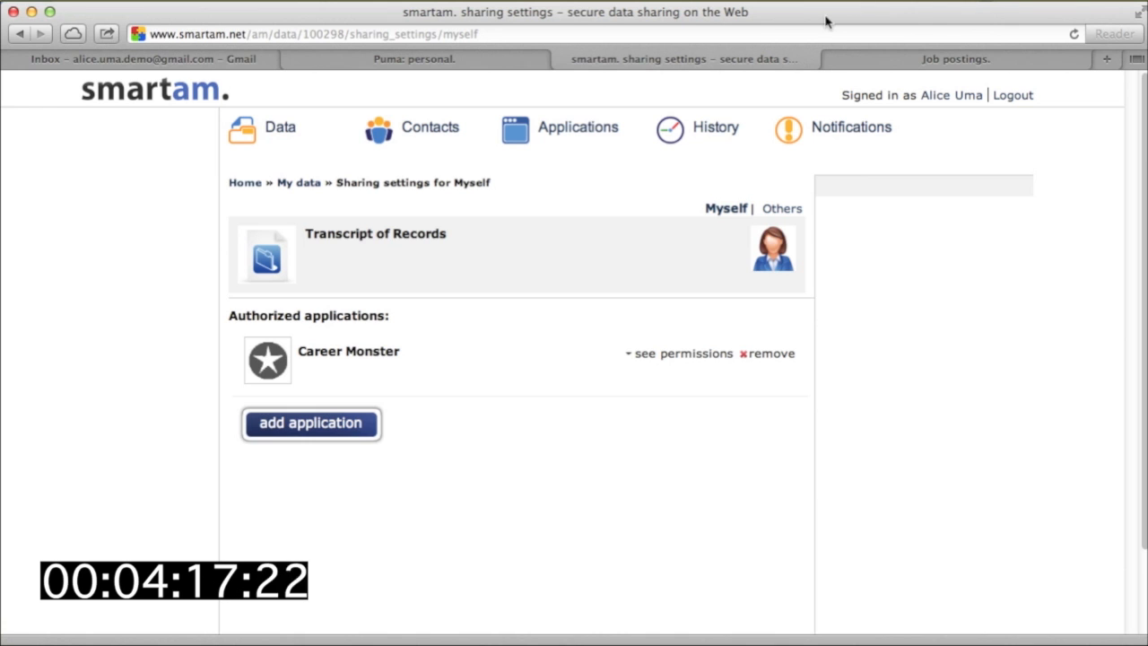
pyautogui.click(717, 126)
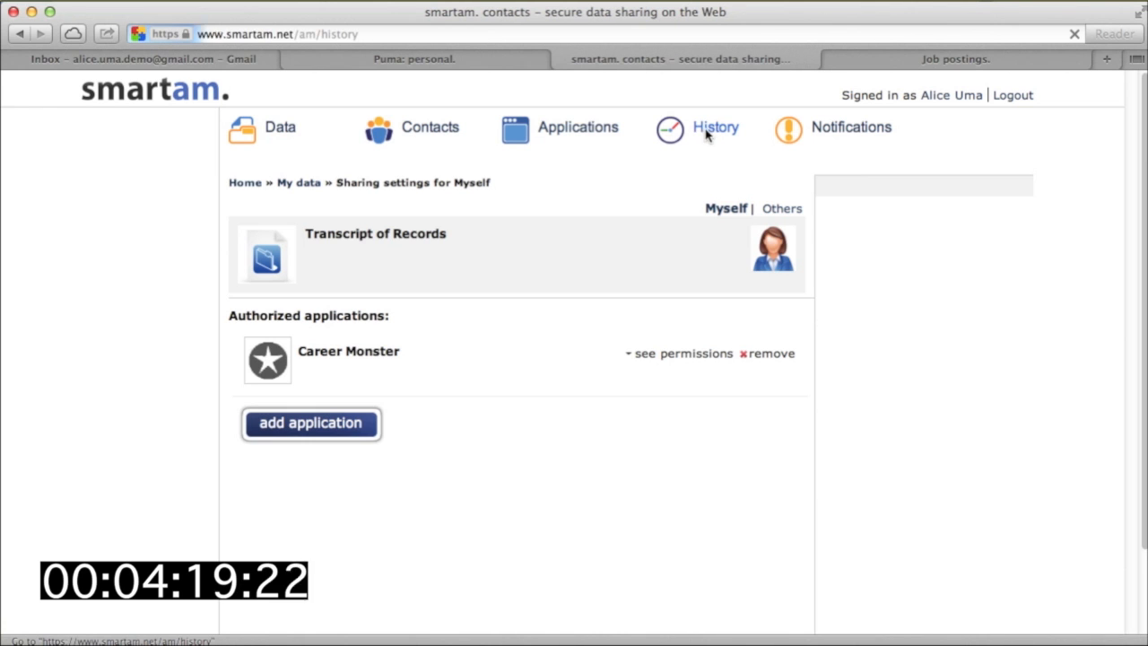
# Show the access history and expand details of Career Monster's latest transcript access
pyautogui.click(714, 128)
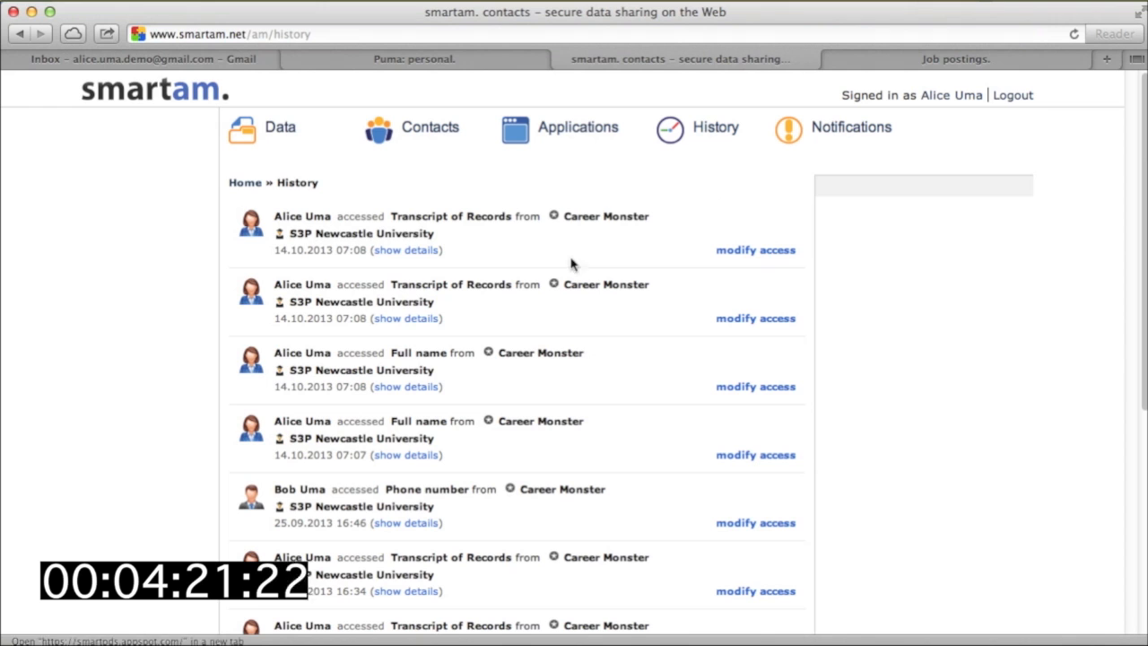
pyautogui.click(405, 249)
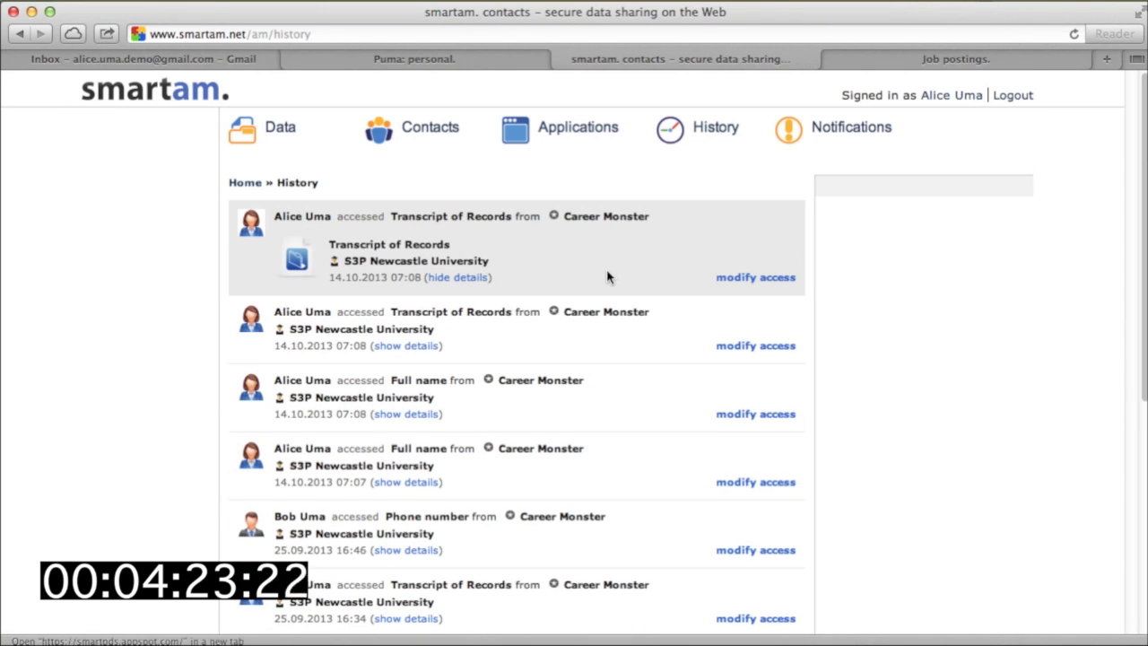
pyautogui.moveTo(741, 279)
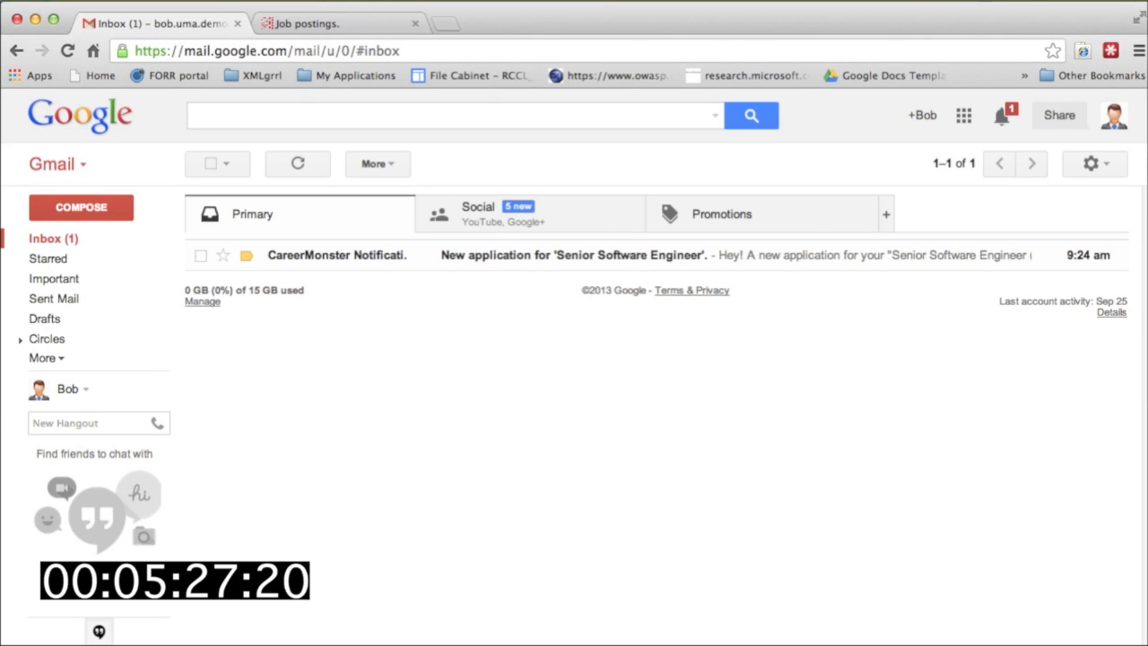
pyautogui.moveTo(904, 133)
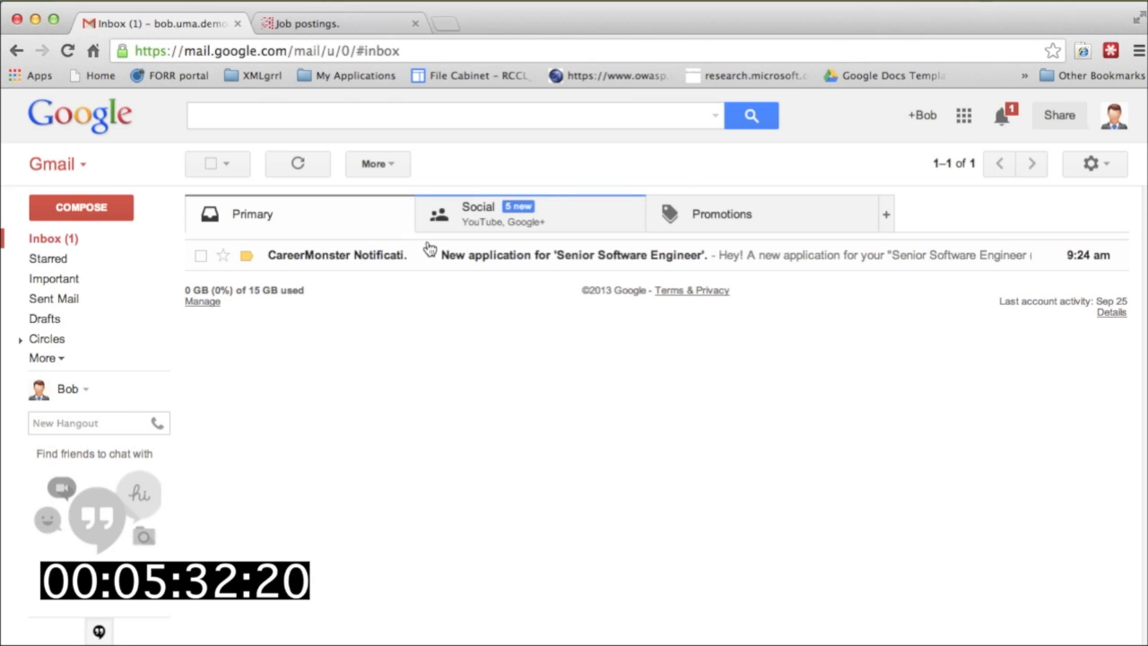
# Read the CareerMonster new-application notification email, then return to job postings
pyautogui.click(563, 254)
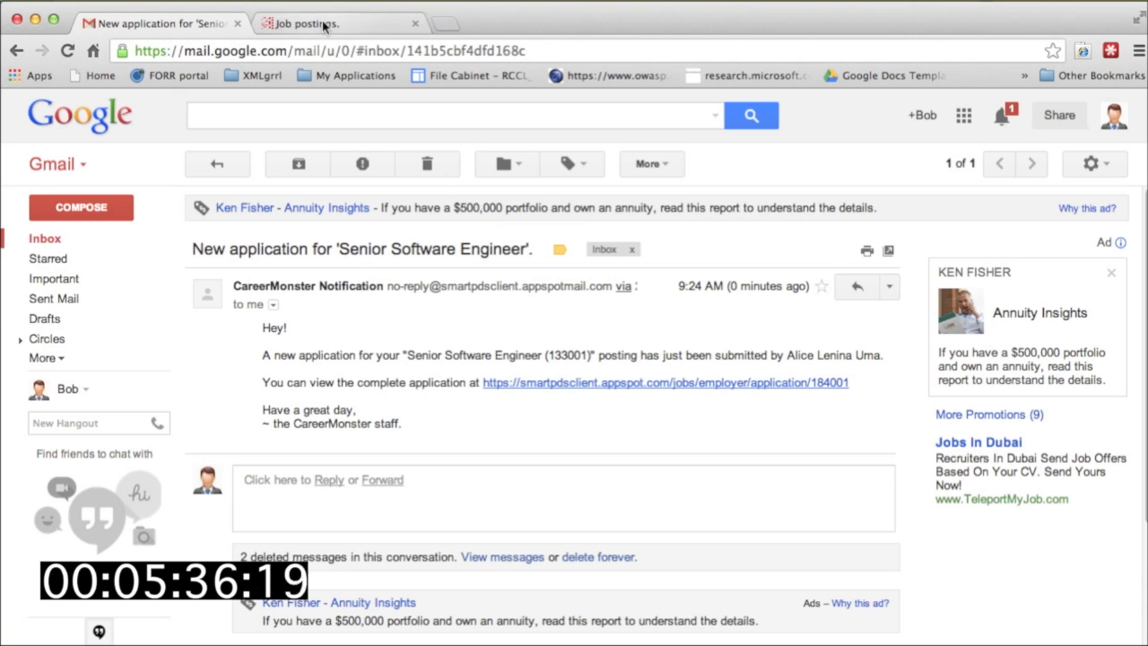
pyautogui.click(327, 23)
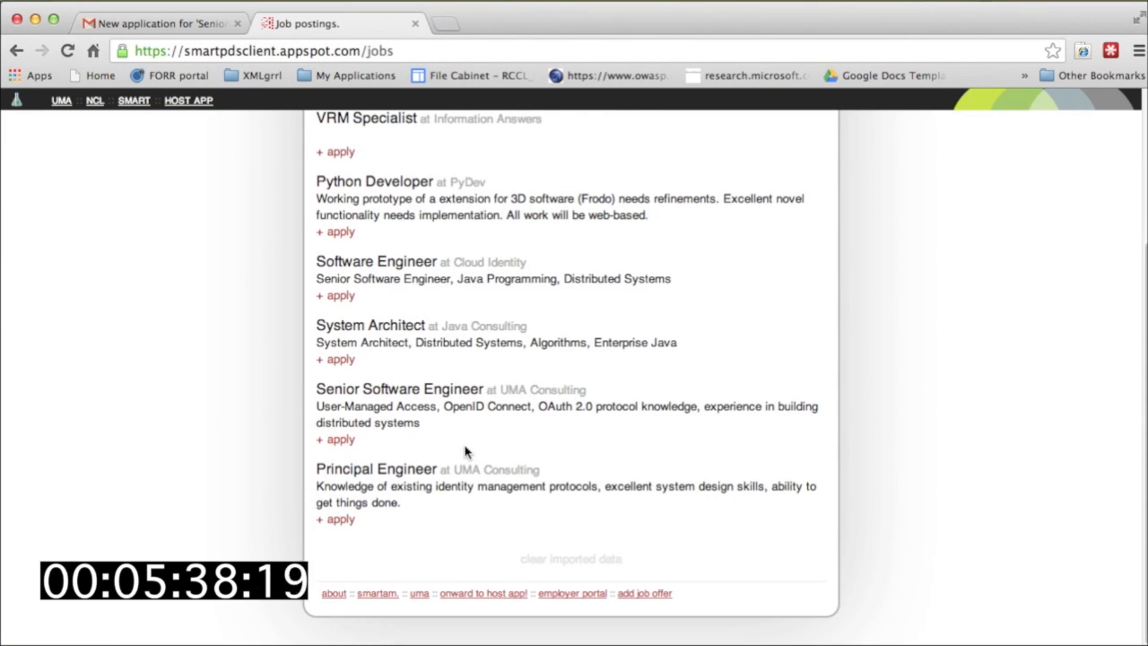
# View Alice's submitted application and request importing her phone number via additional data
pyautogui.click(567, 592)
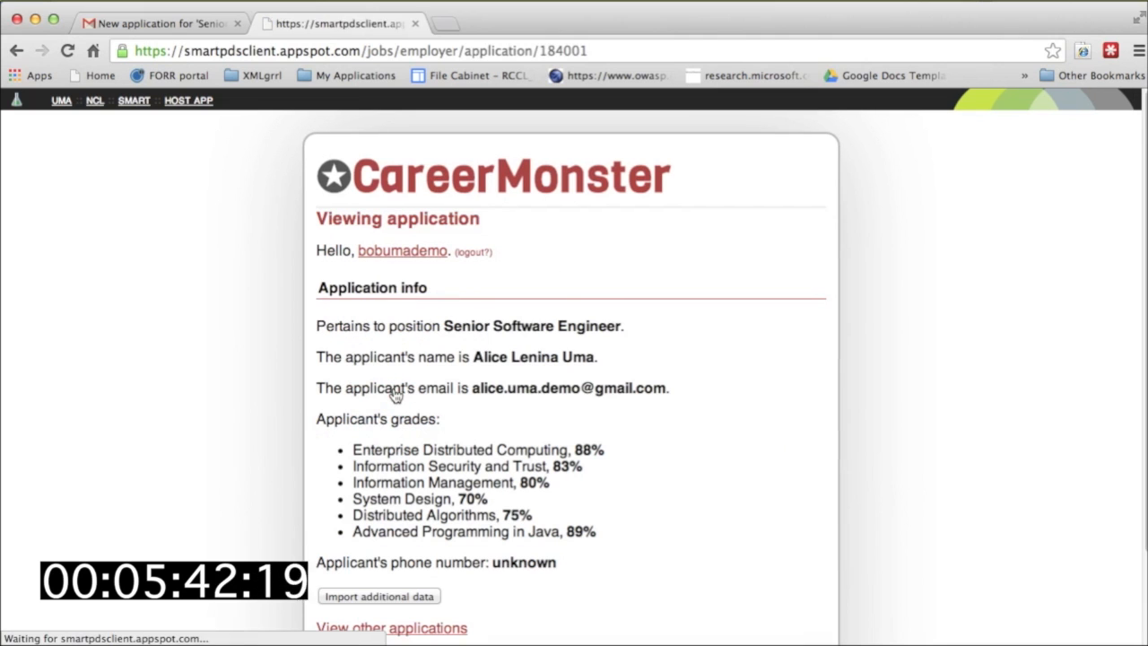
pyautogui.scroll(-3)
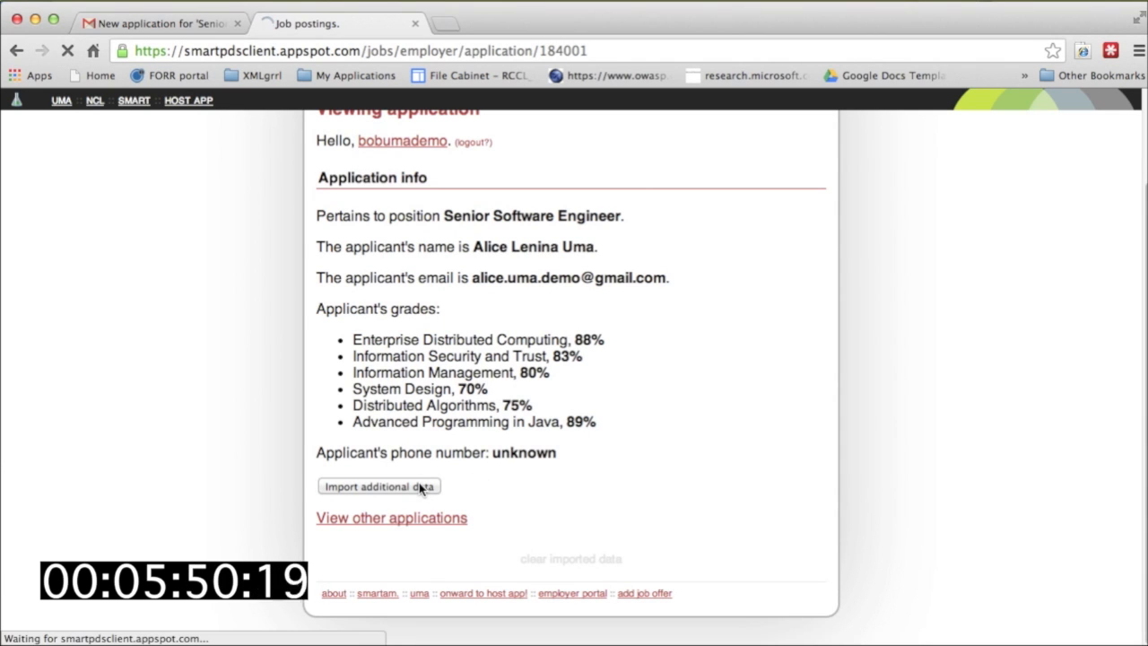
pyautogui.click(379, 486)
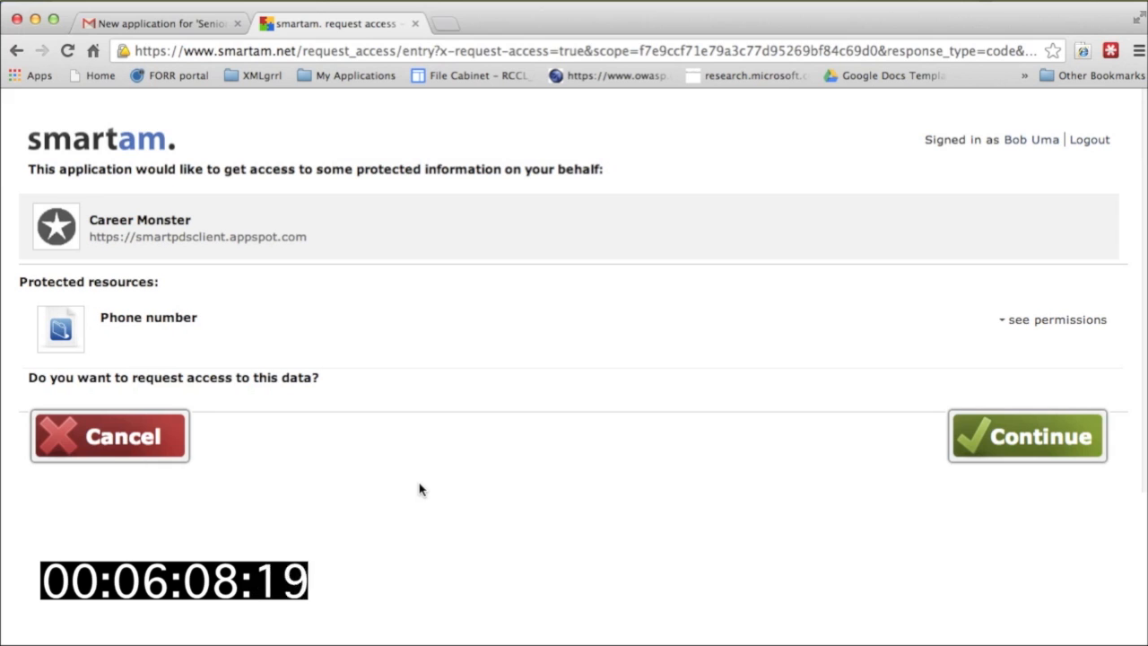
pyautogui.moveTo(1019, 454)
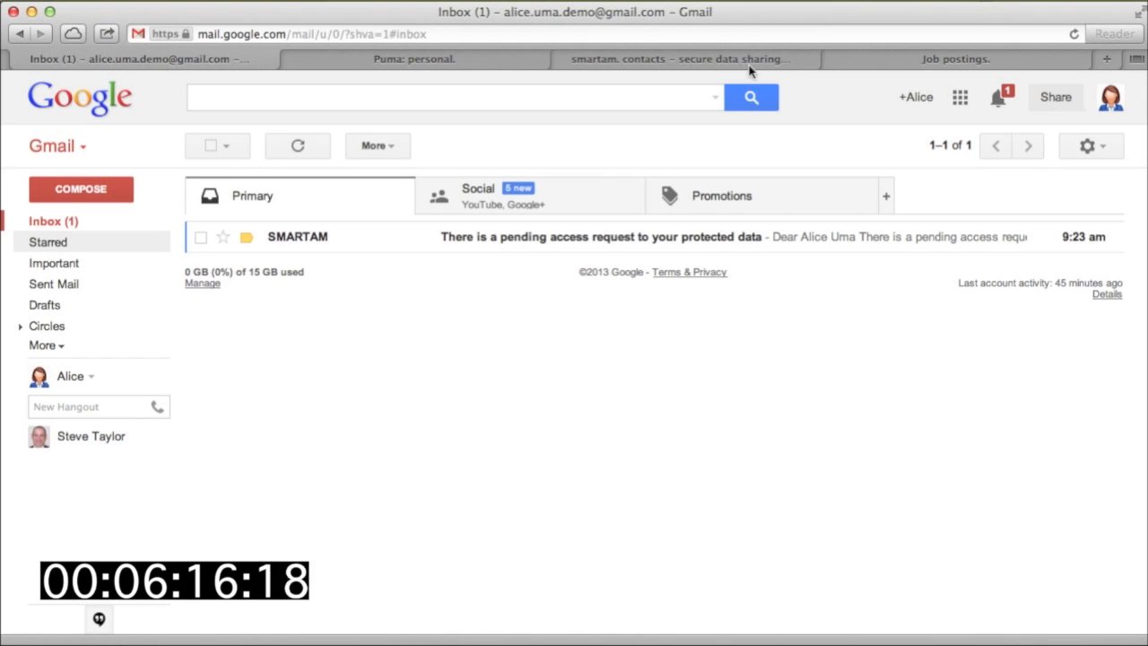
# Follow the pending access request email link to SmartAM's Notifications page
pyautogui.click(601, 237)
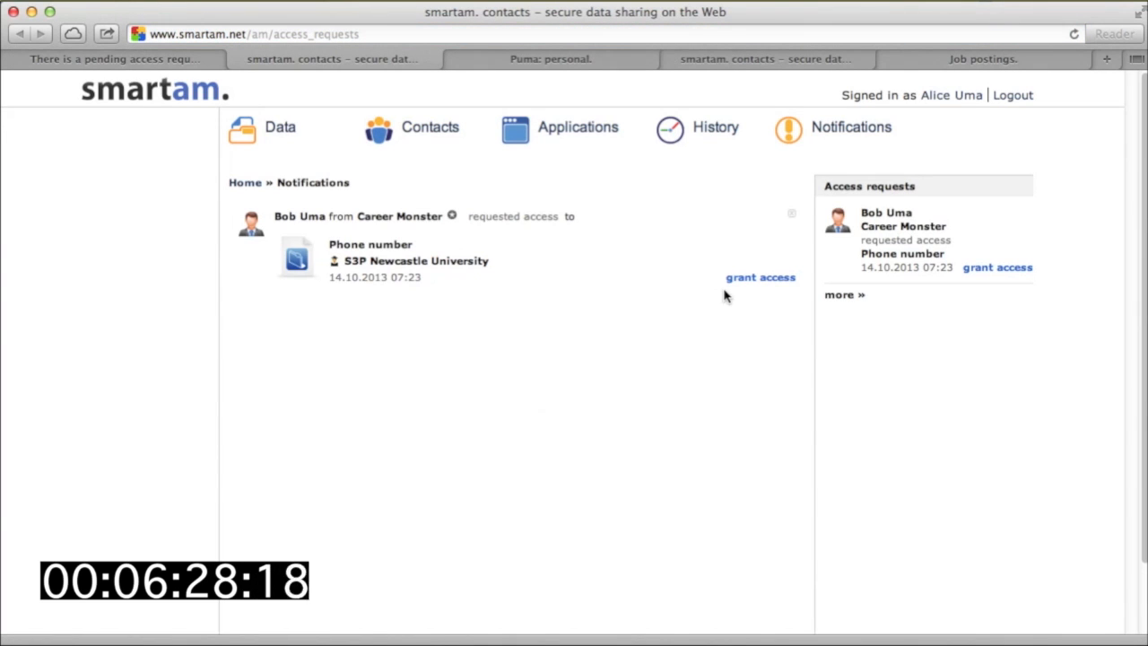
pyautogui.click(761, 276)
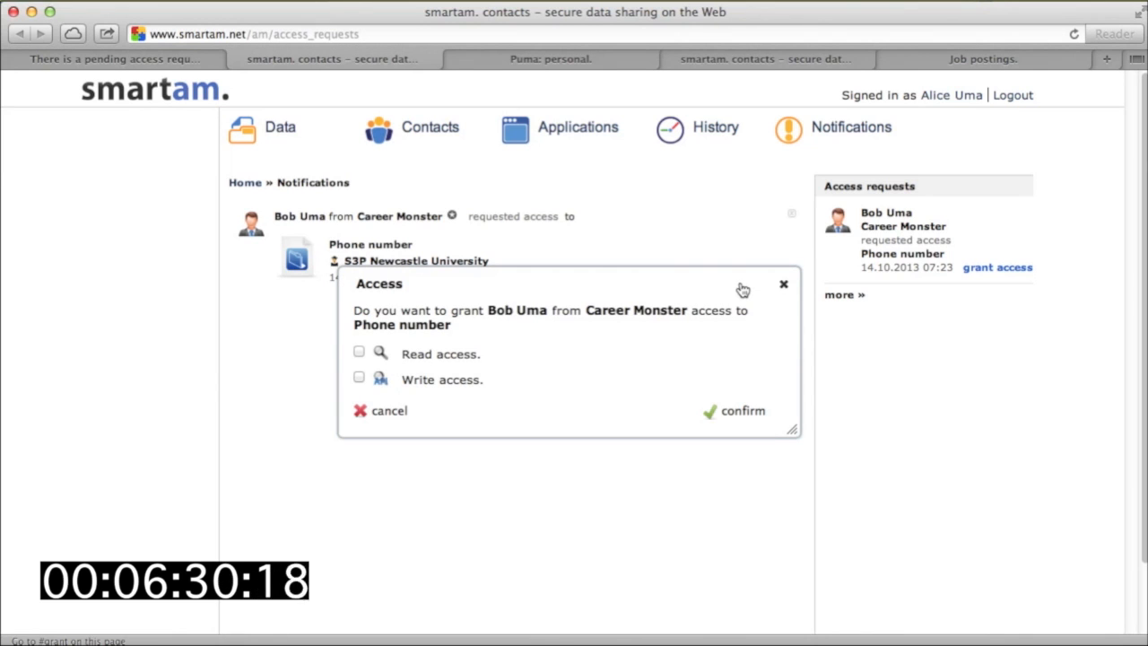
pyautogui.click(359, 352)
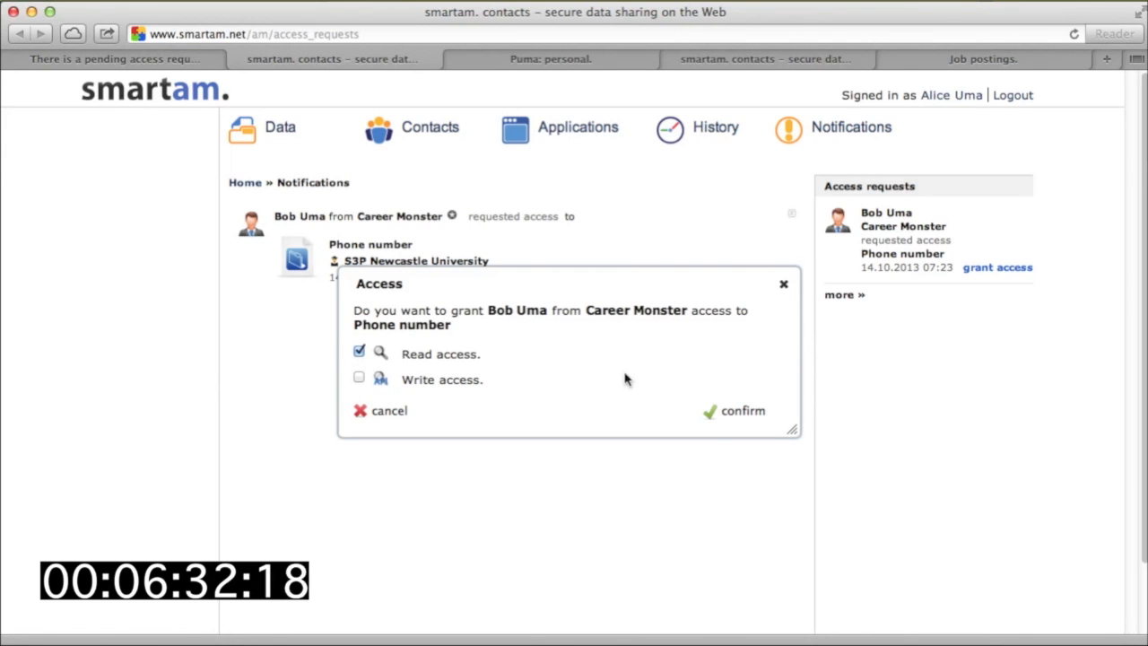
pyautogui.click(743, 410)
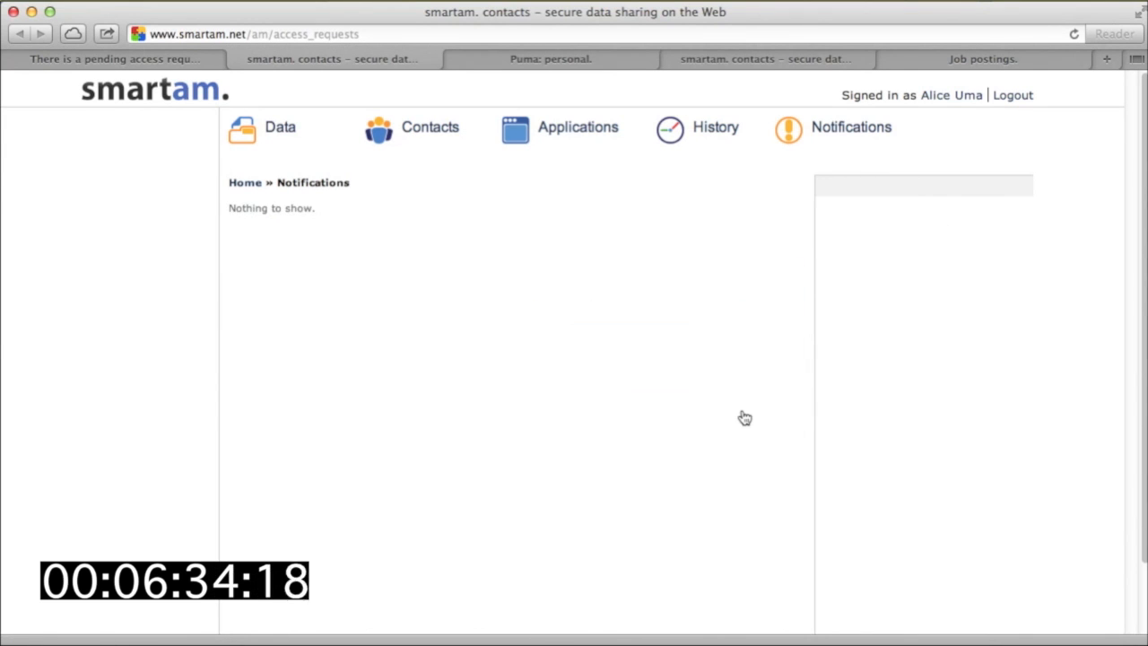
pyautogui.click(716, 128)
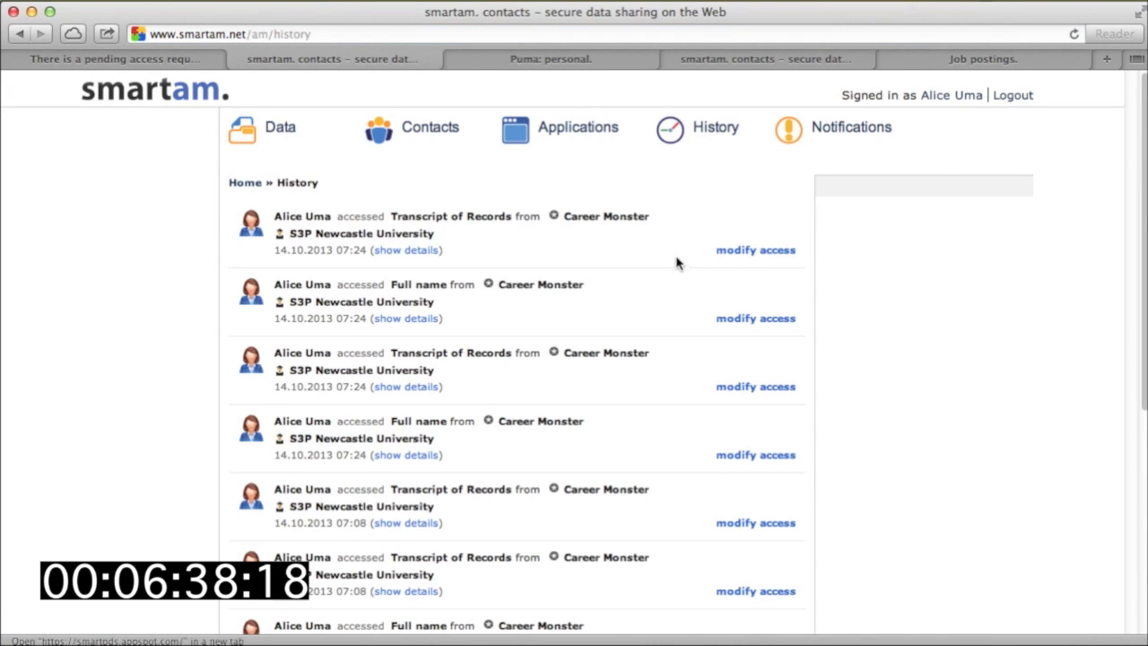
pyautogui.moveTo(693, 399)
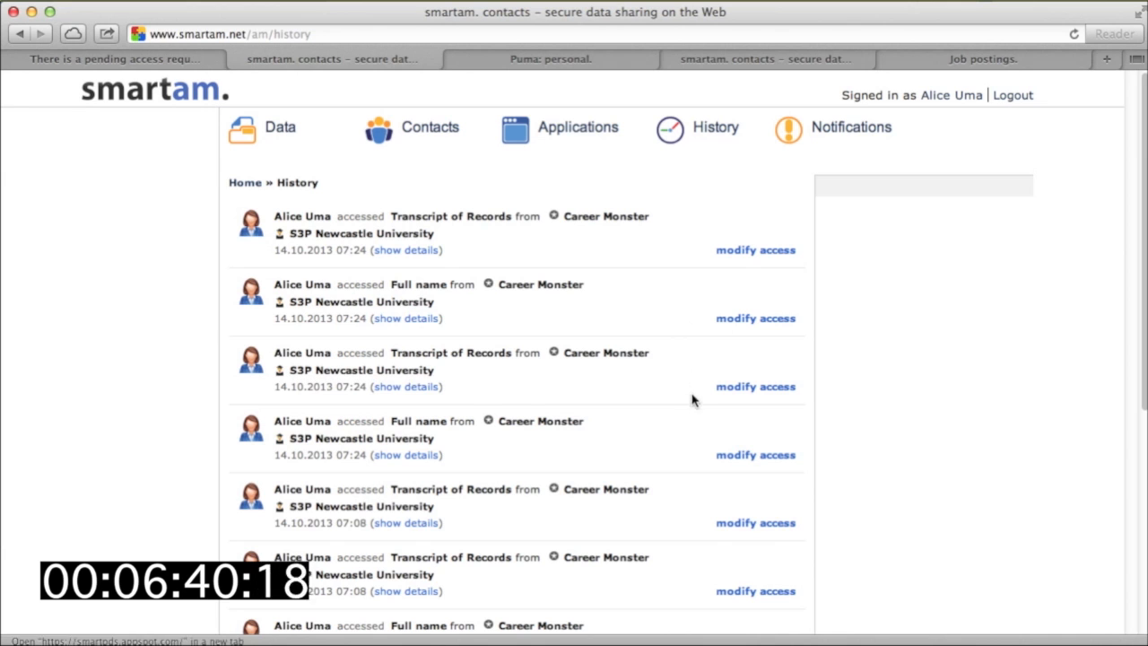
pyautogui.moveTo(697, 481)
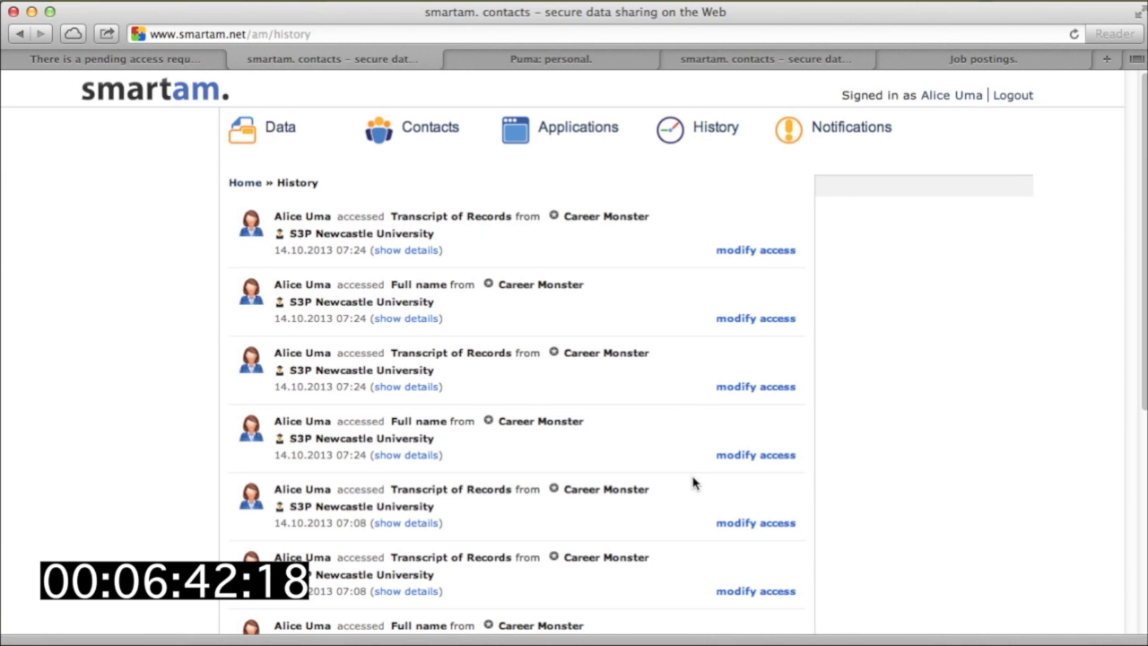
pyautogui.scroll(-3)
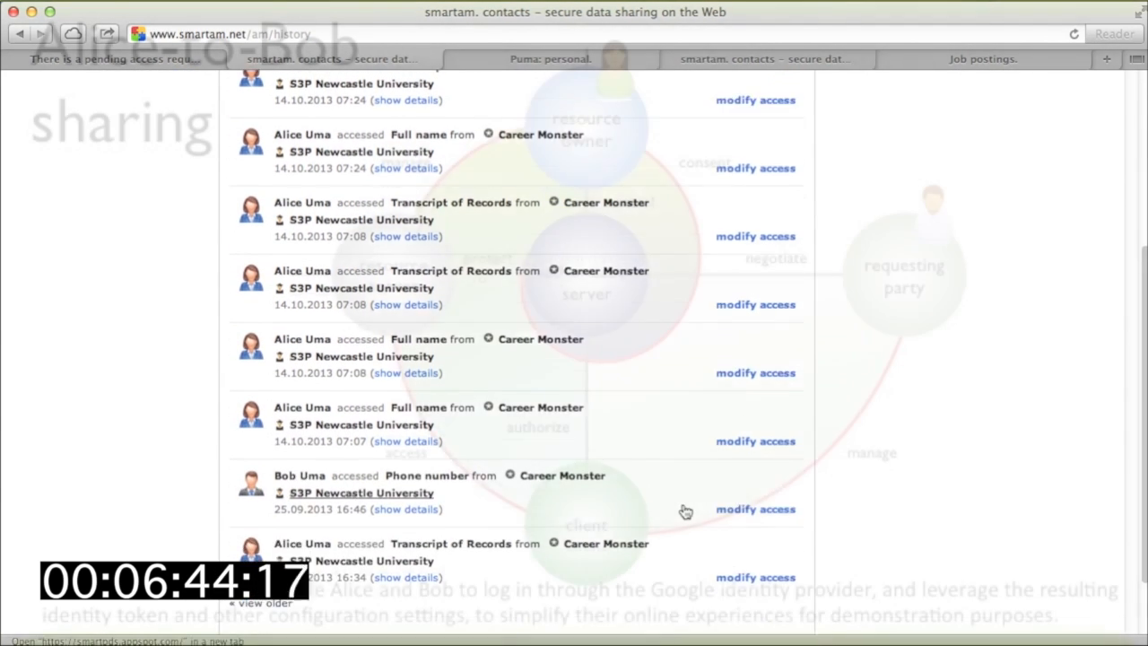